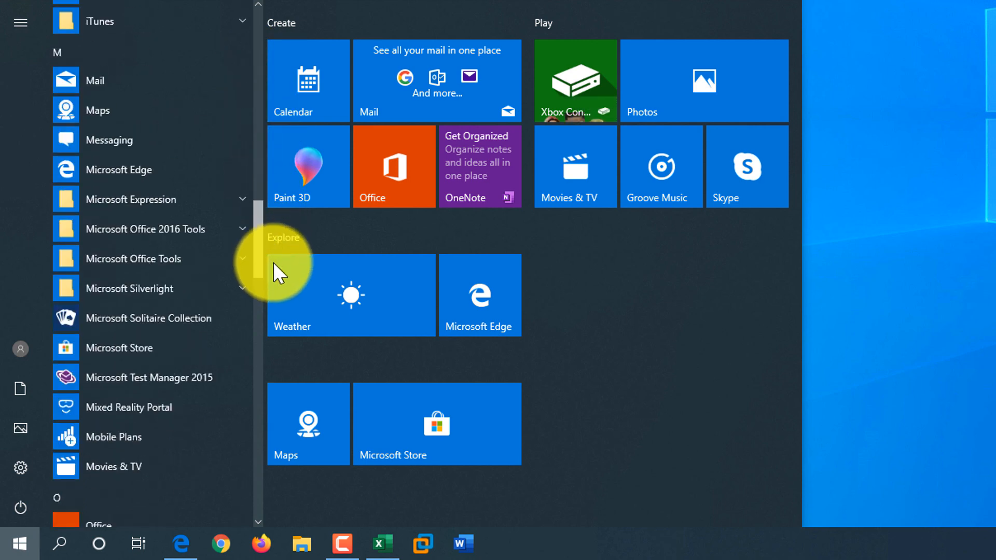
- Launch Notepad from the Windows Accessories folder in the Start app list
scroll("down", 3)
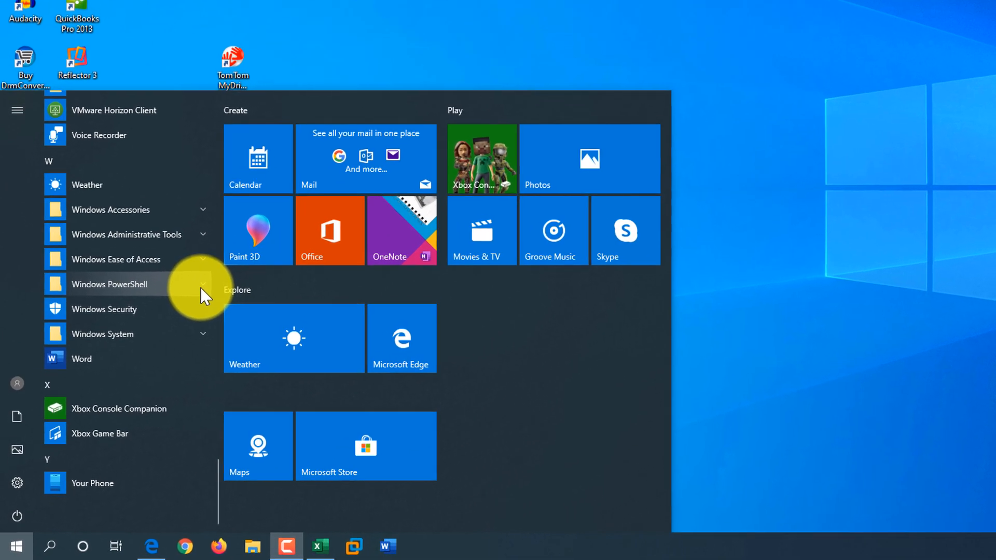
left_click(110, 210)
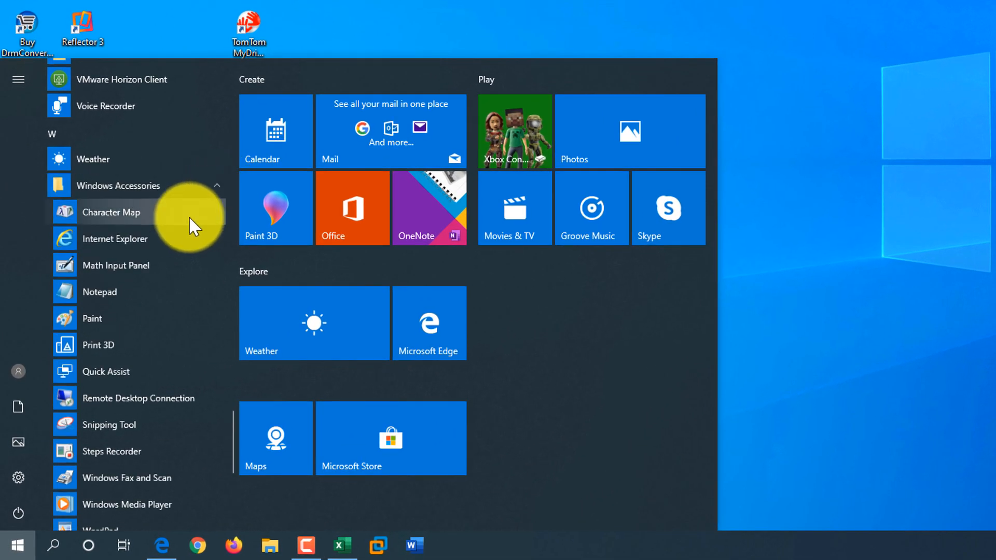
mouse_move(108, 301)
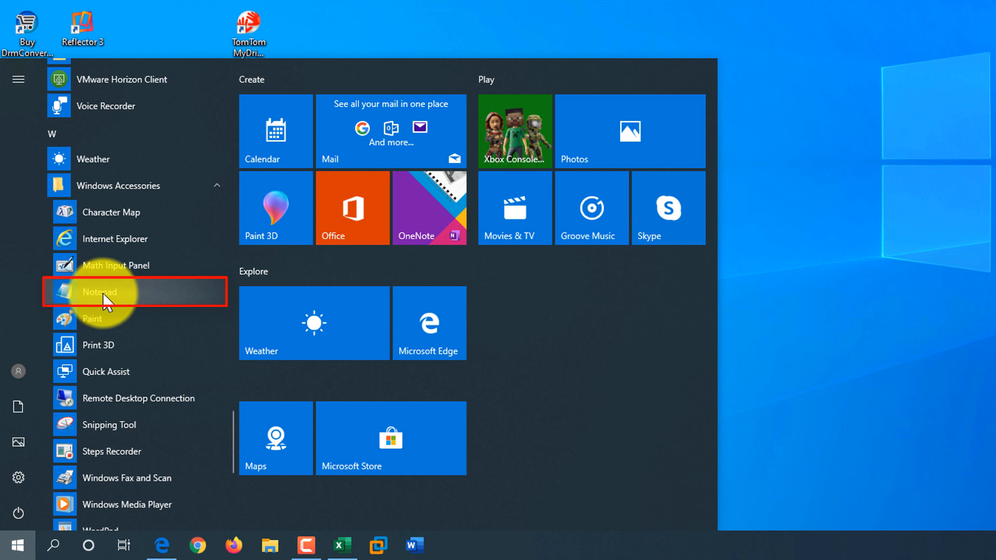
left_click(98, 292)
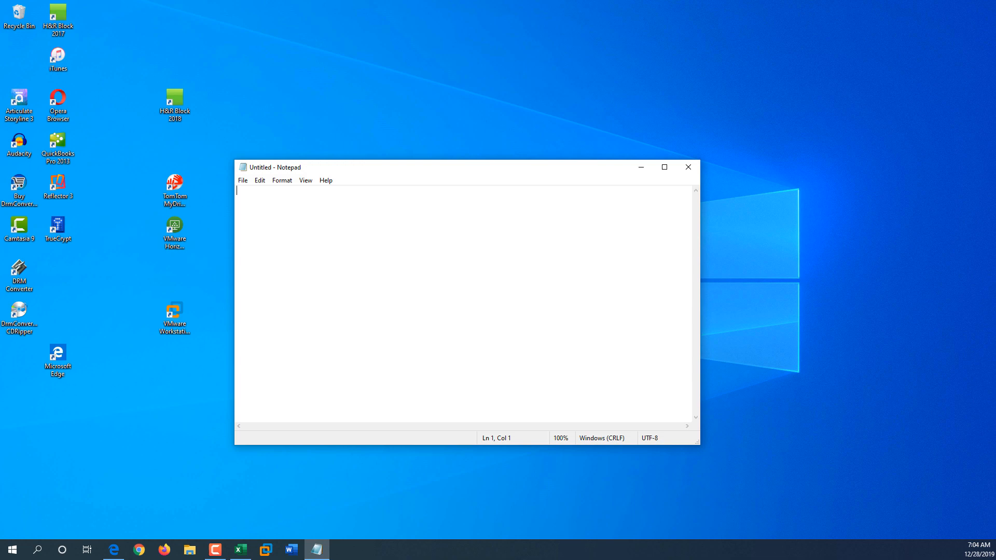
- Search Start for 'notepad' and launch the Notepad best match
left_click(688, 167)
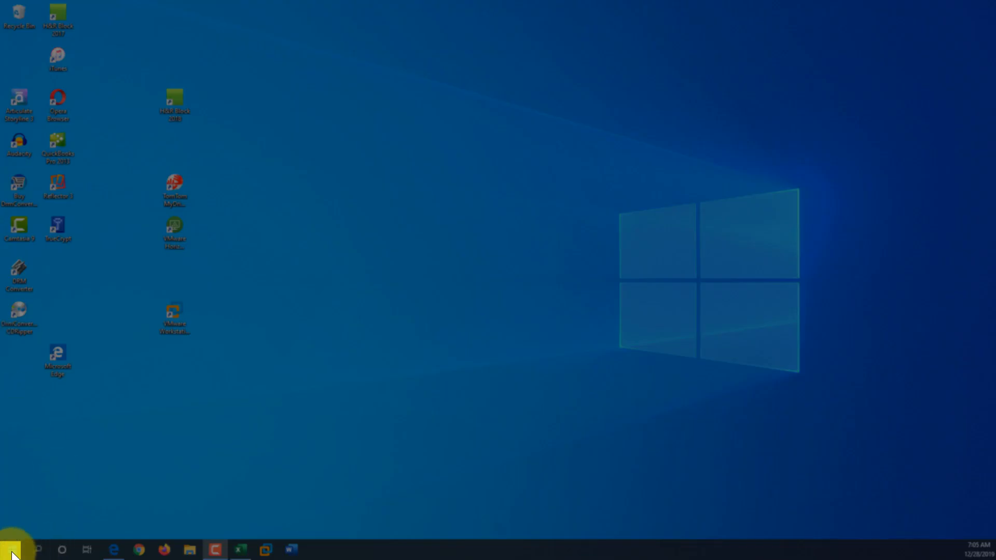
type("n")
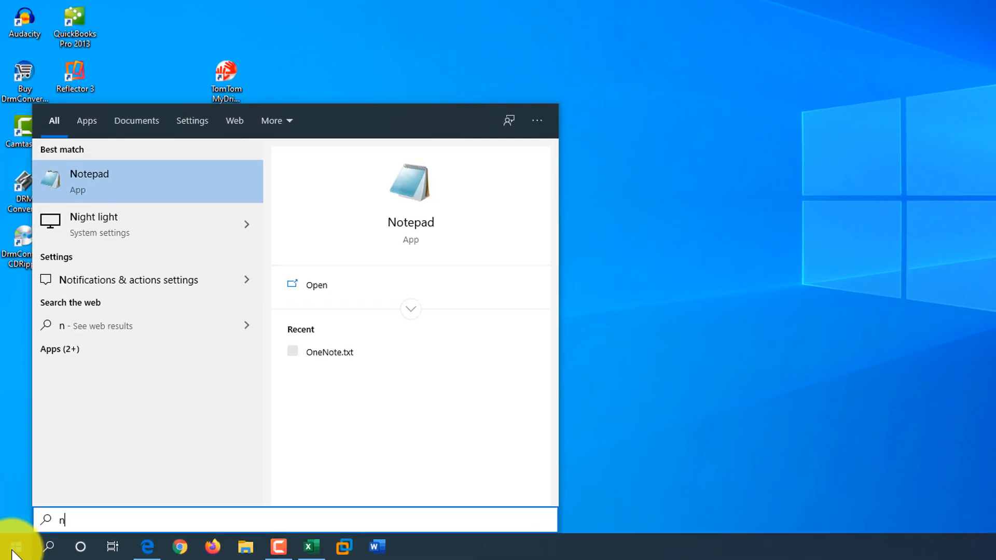
type("otepad")
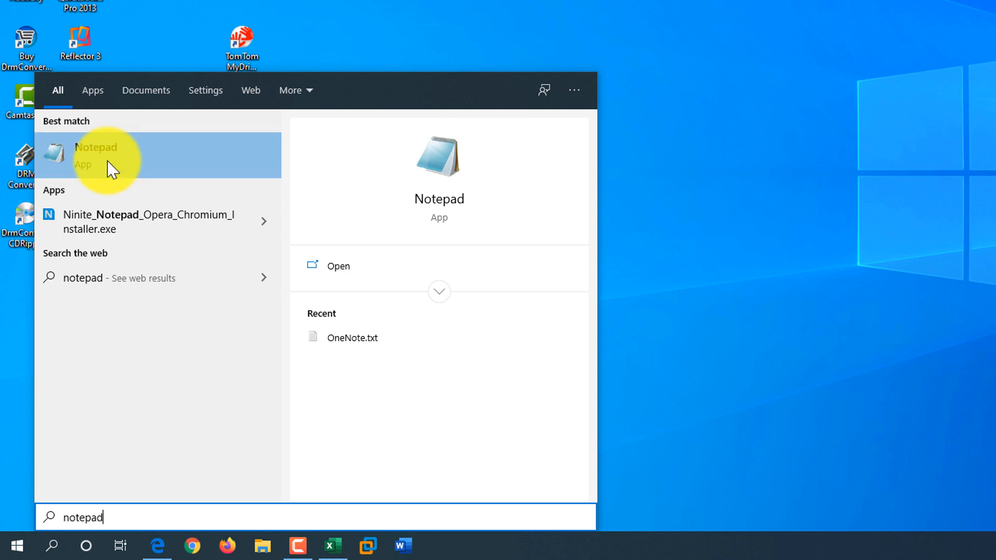
left_click(104, 153)
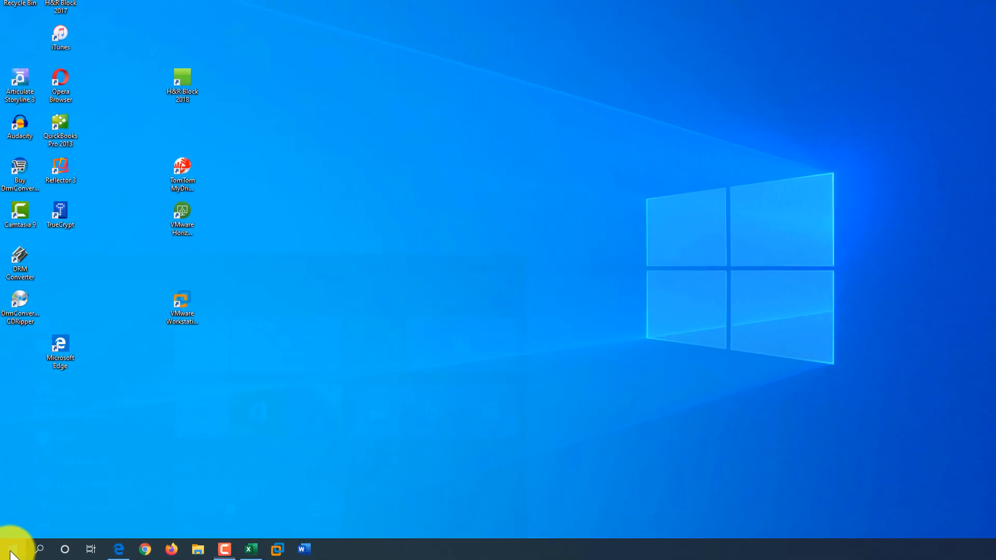
left_click(10, 547)
type("notep")
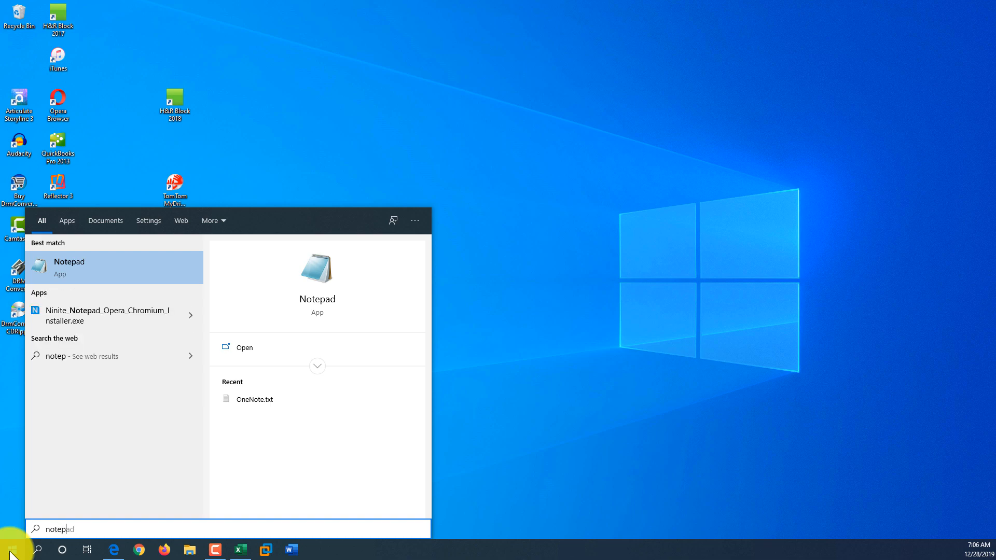
type("ad")
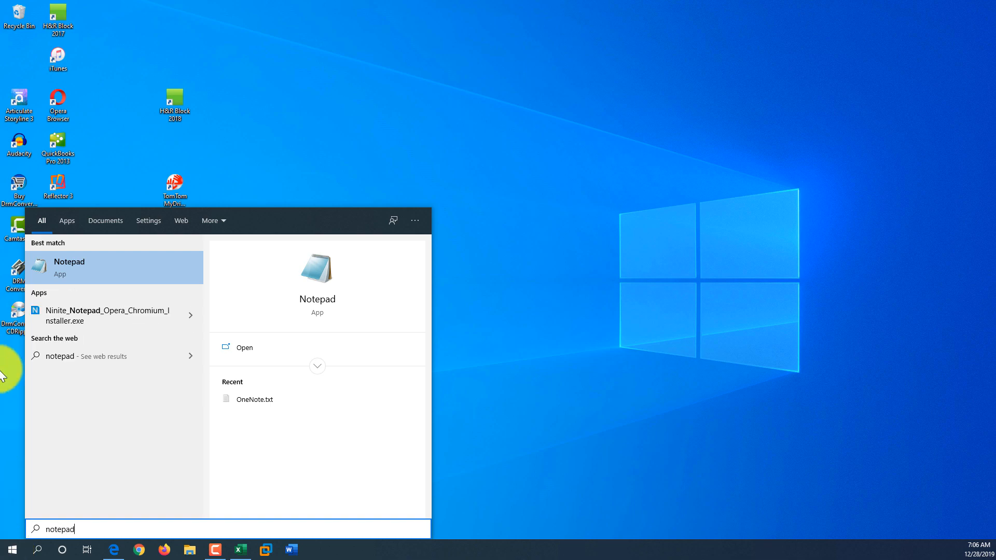
mouse_move(144, 349)
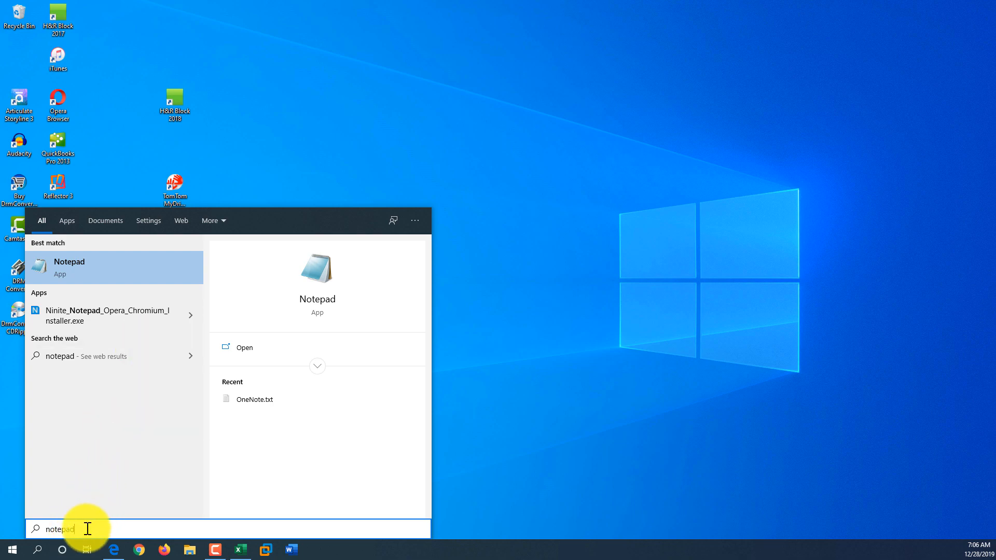
mouse_move(106, 278)
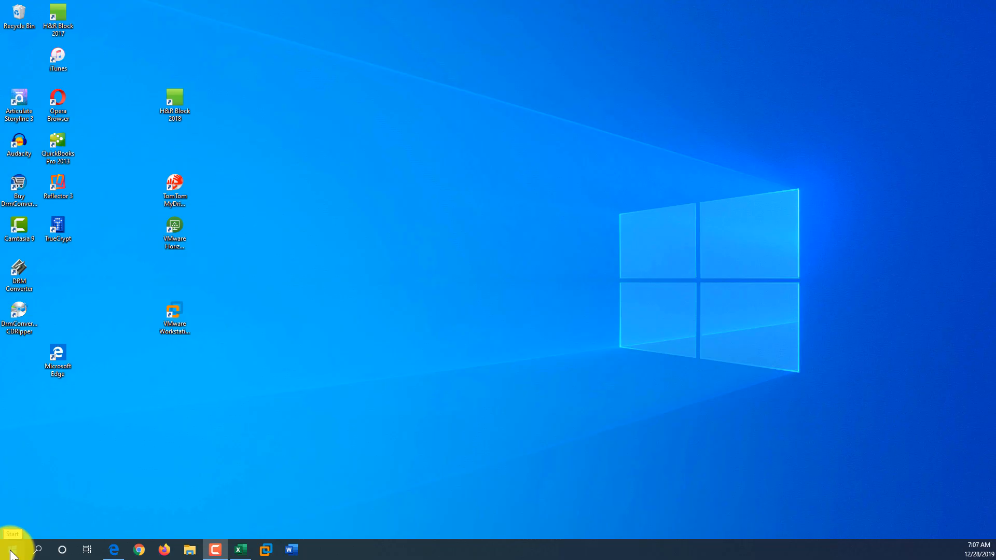
- Search Start for 'notepad' and pin the Notepad result to the taskbar
left_click(8, 548)
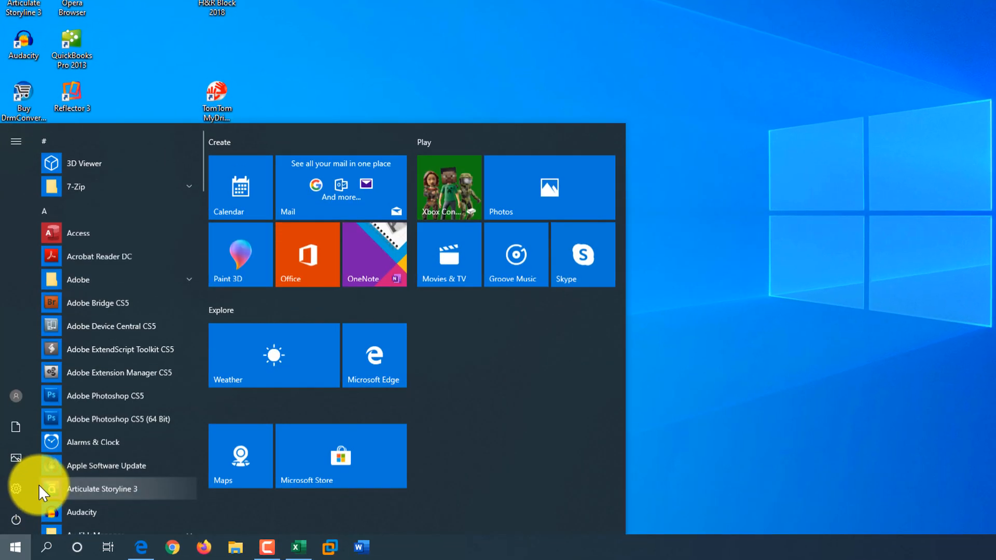
type("notepad")
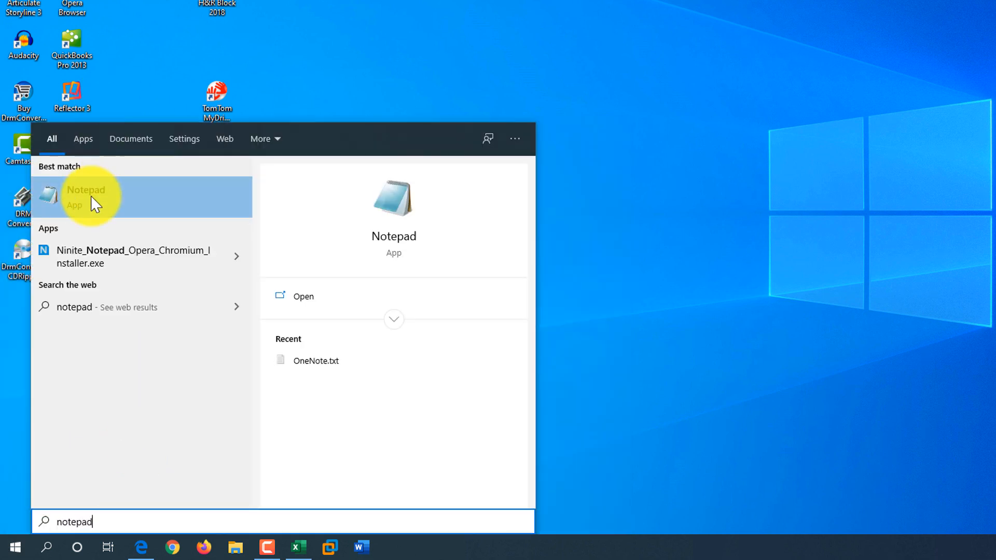
right_click(94, 201)
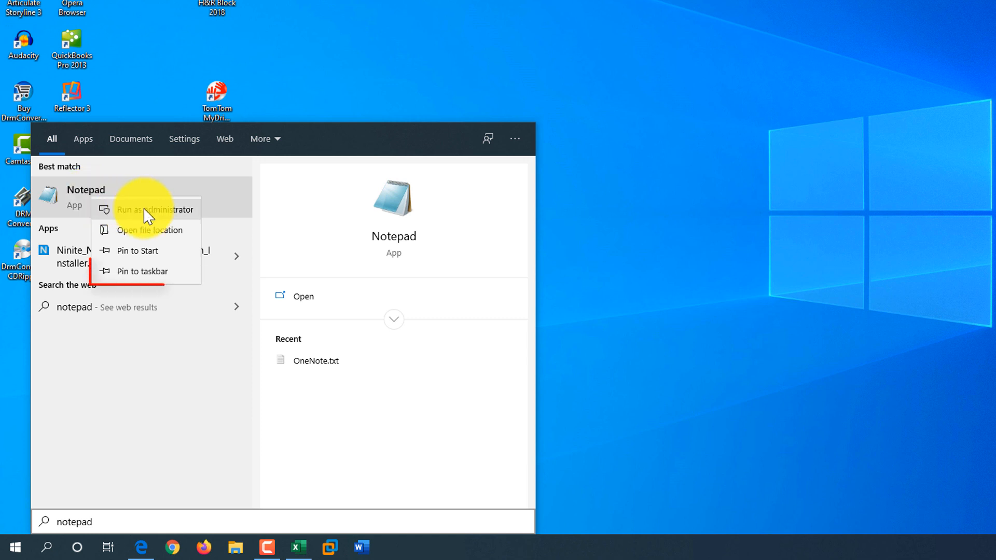
mouse_move(155, 278)
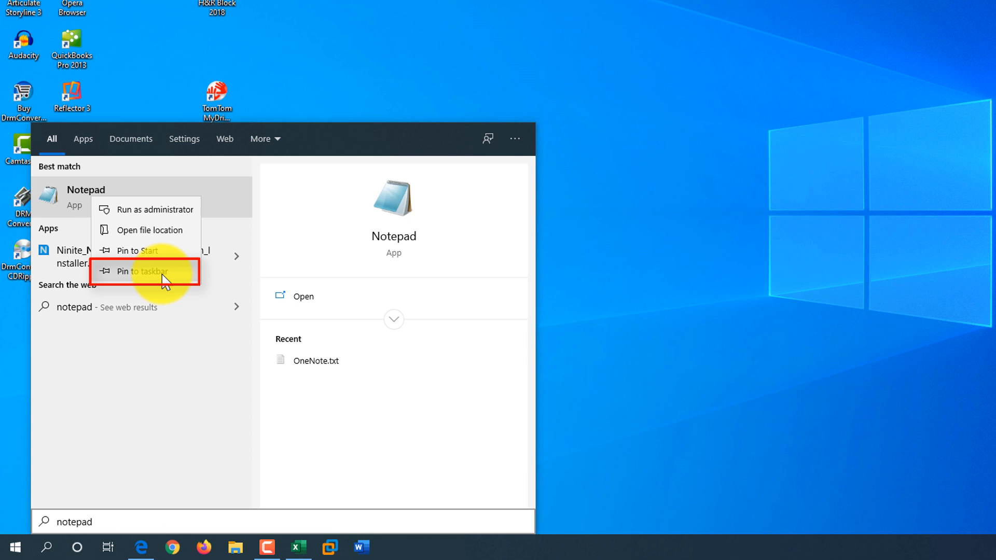
left_click(143, 272)
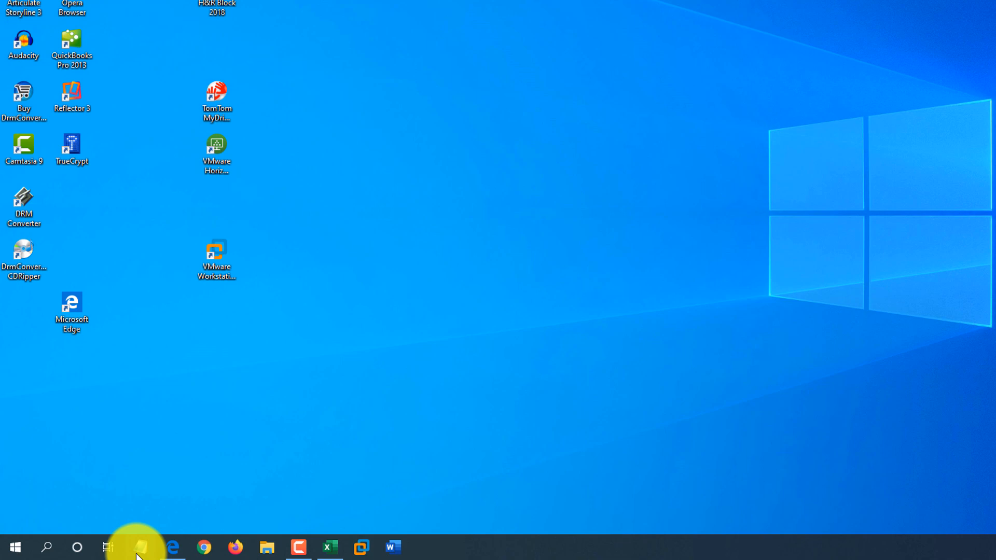
mouse_move(141, 547)
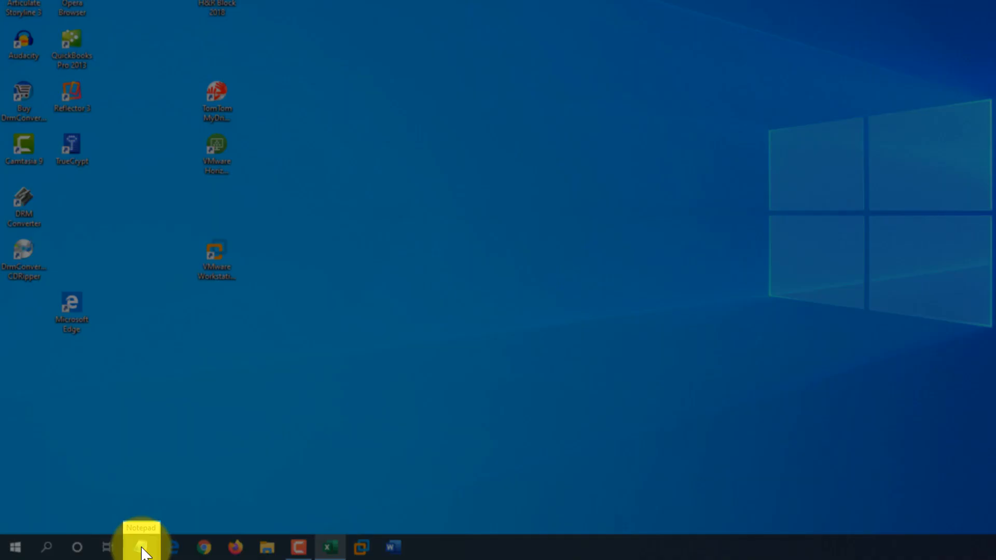
mouse_move(174, 554)
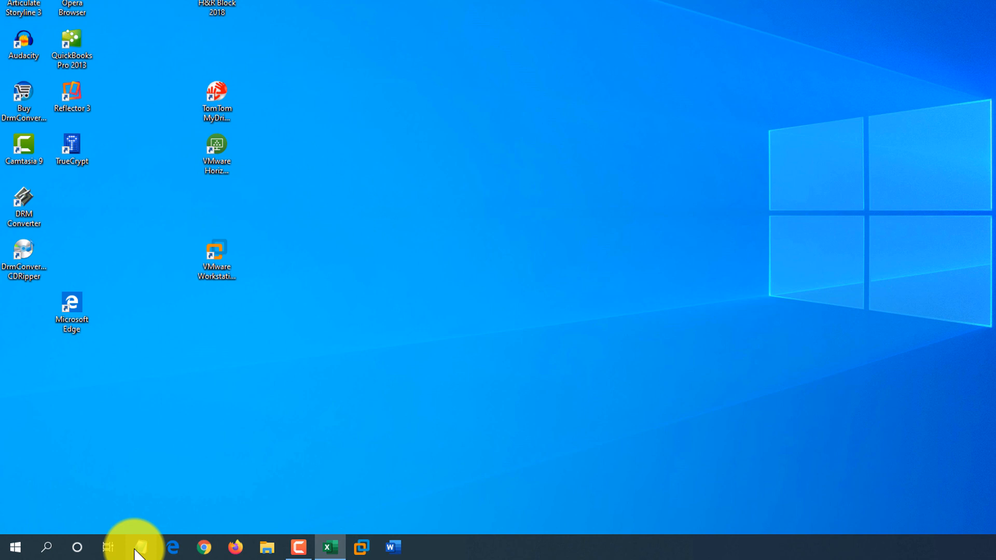
mouse_move(139, 547)
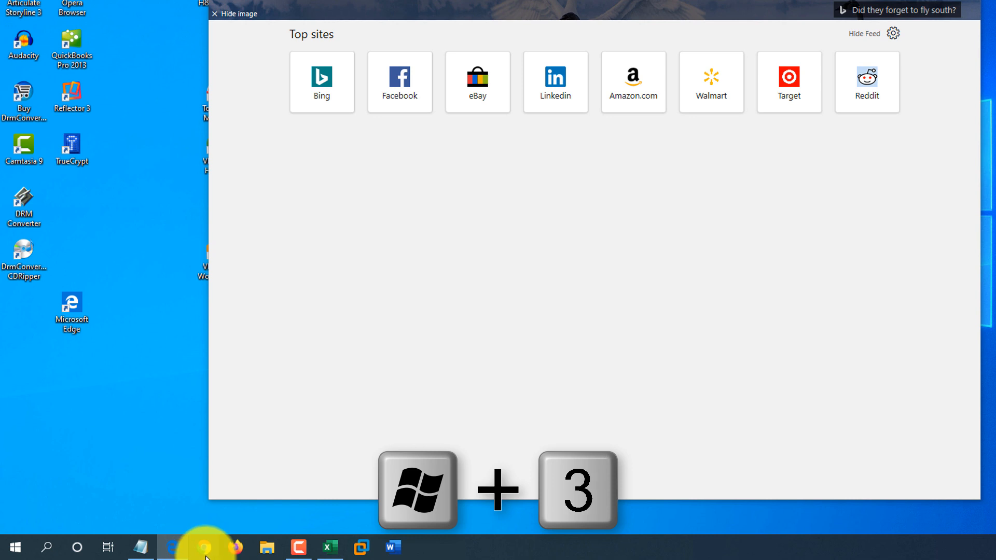
- Launch Google Chrome from the pinned taskbar icons and switch to the Notepad window
left_click(200, 547)
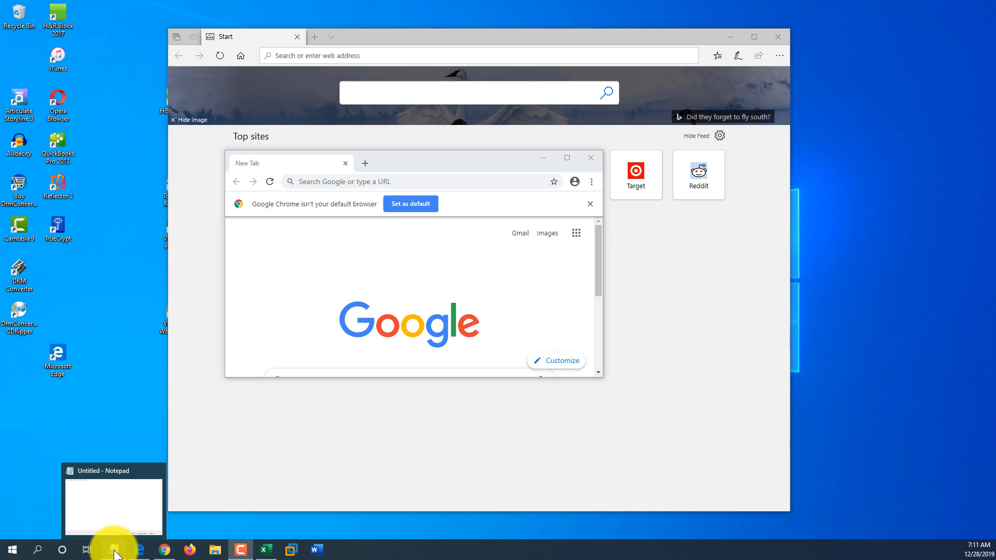
left_click(11, 550)
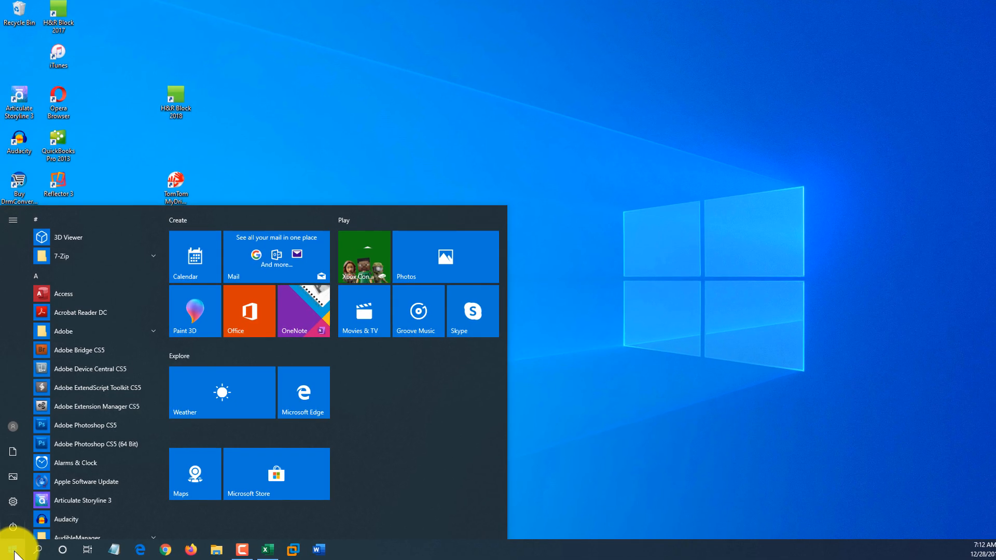
- Pin the 'notepad' search result to Start, then launch and close Notepad
type("notepad")
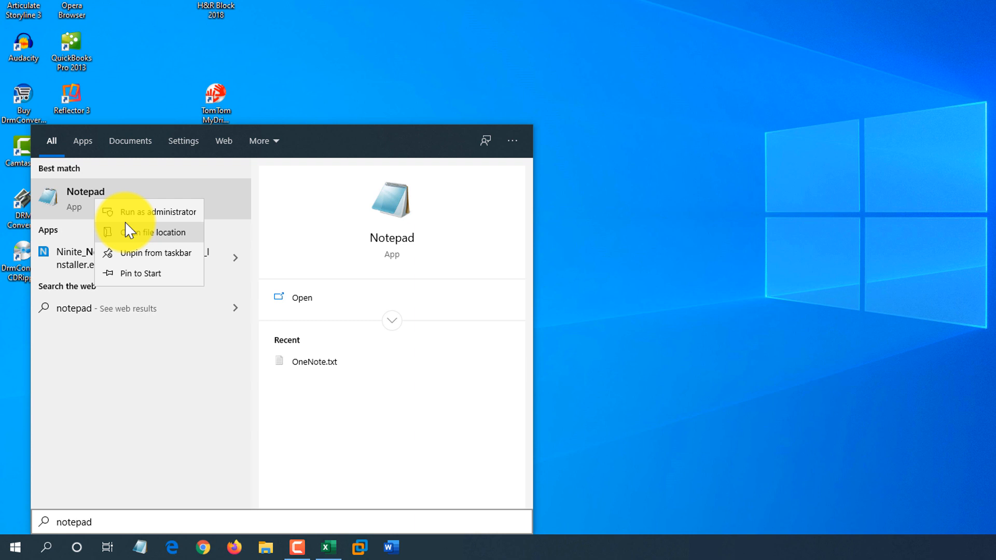
mouse_move(152, 278)
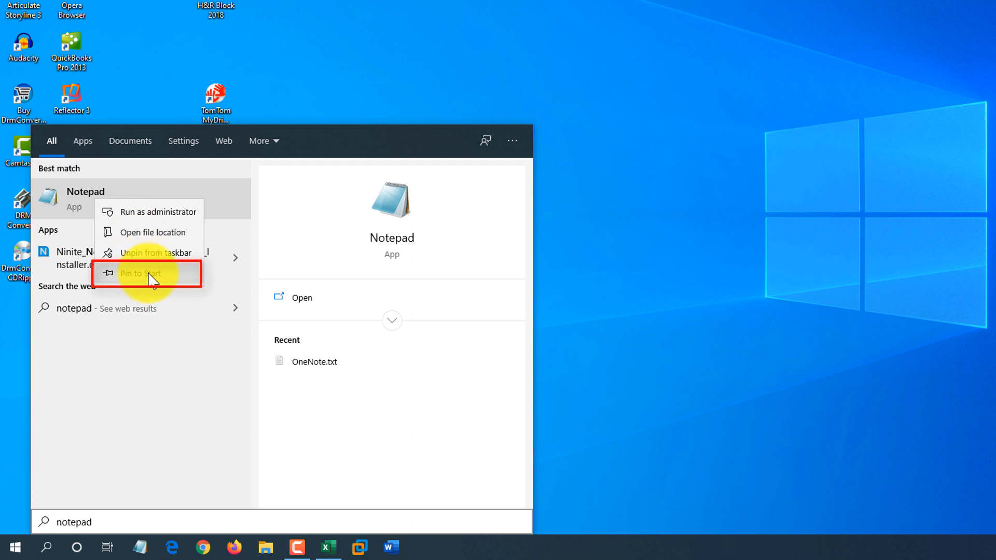
left_click(147, 274)
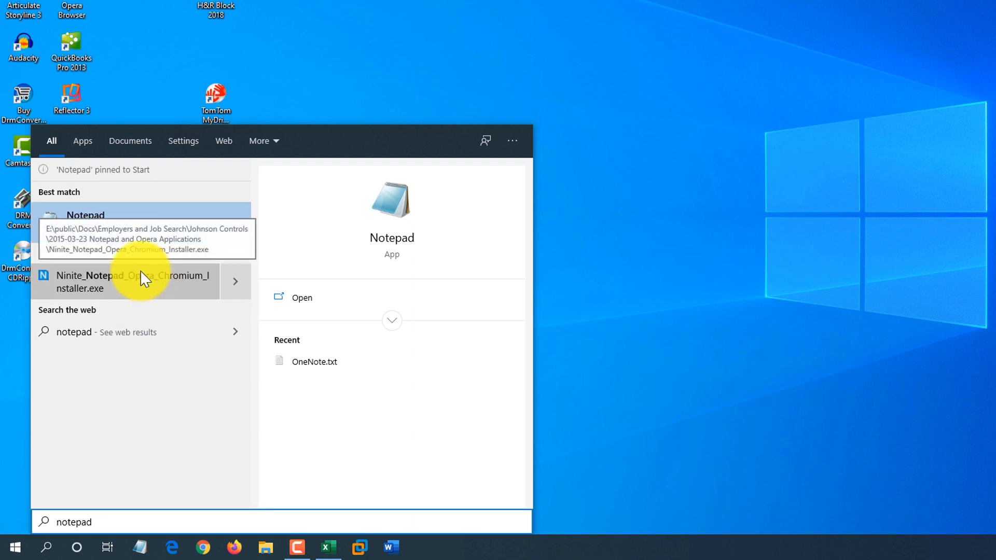
left_click(16, 543)
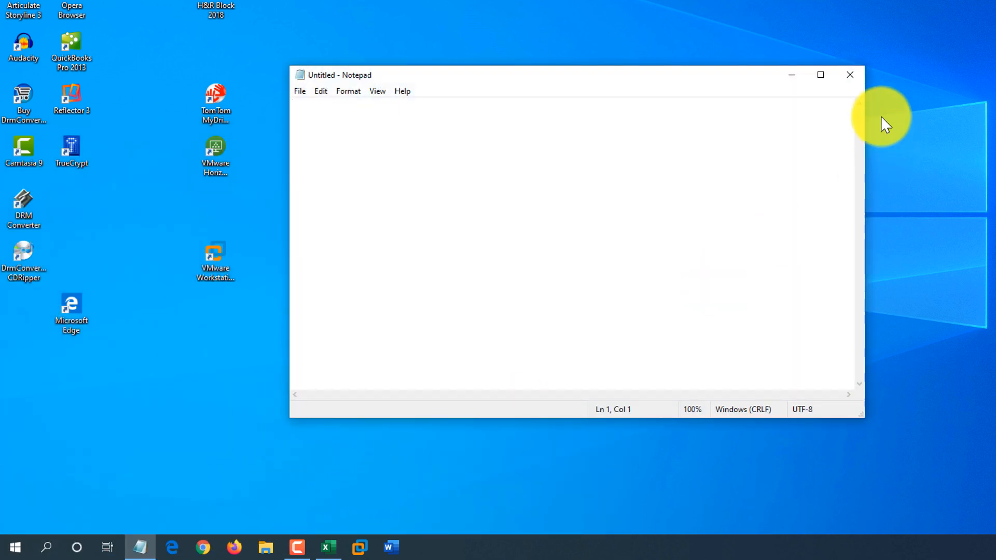
left_click(15, 546)
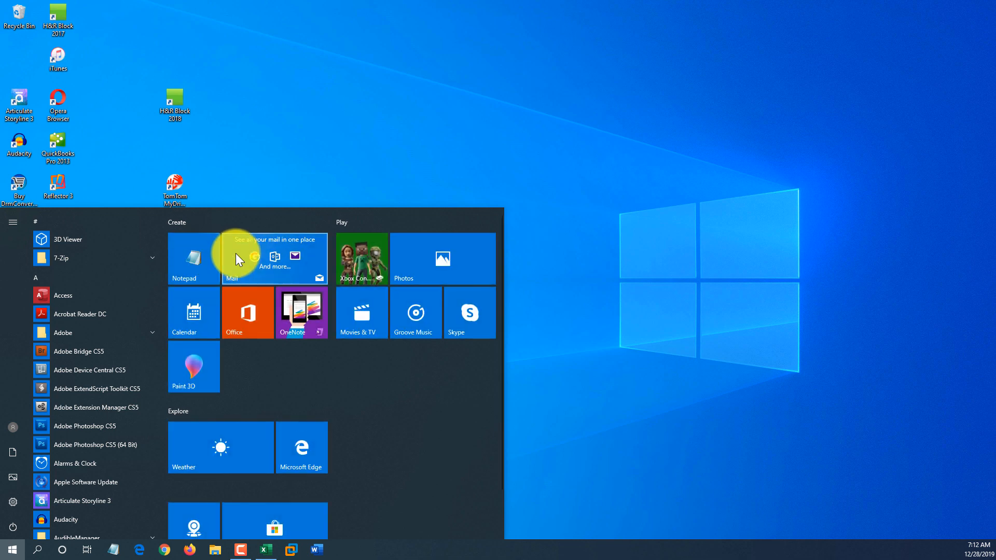
mouse_move(208, 290)
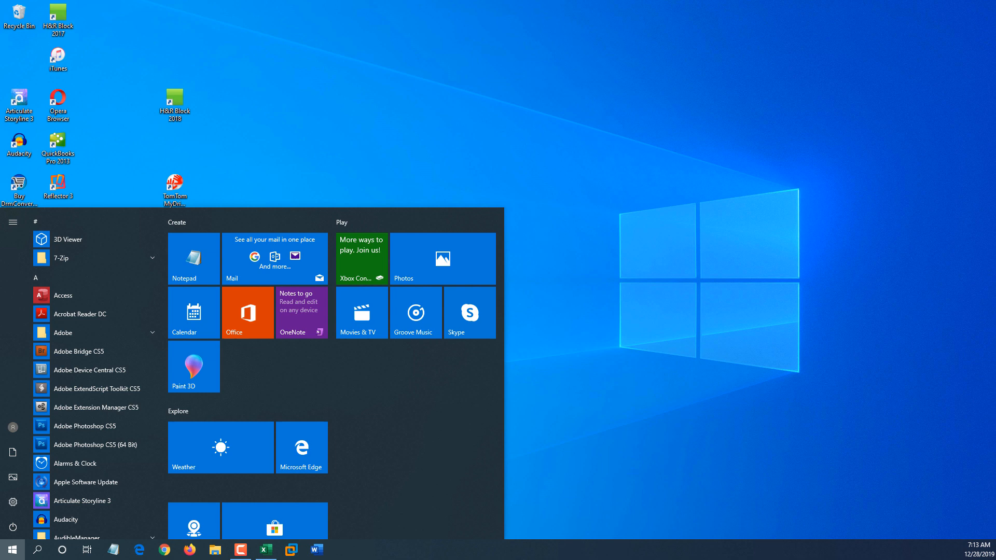
- Unpin the Notepad tile from Start and close the Start menu
right_click(194, 258)
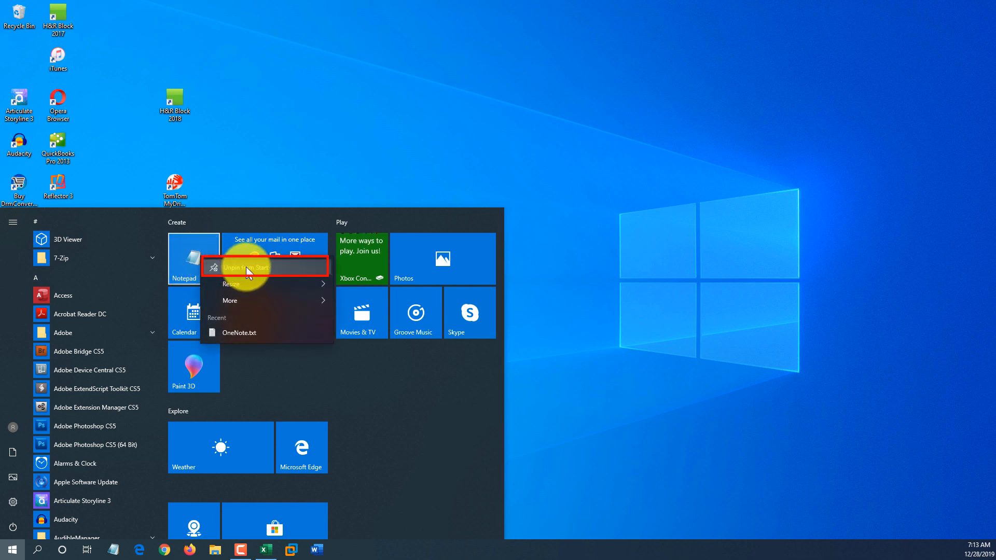
left_click(245, 268)
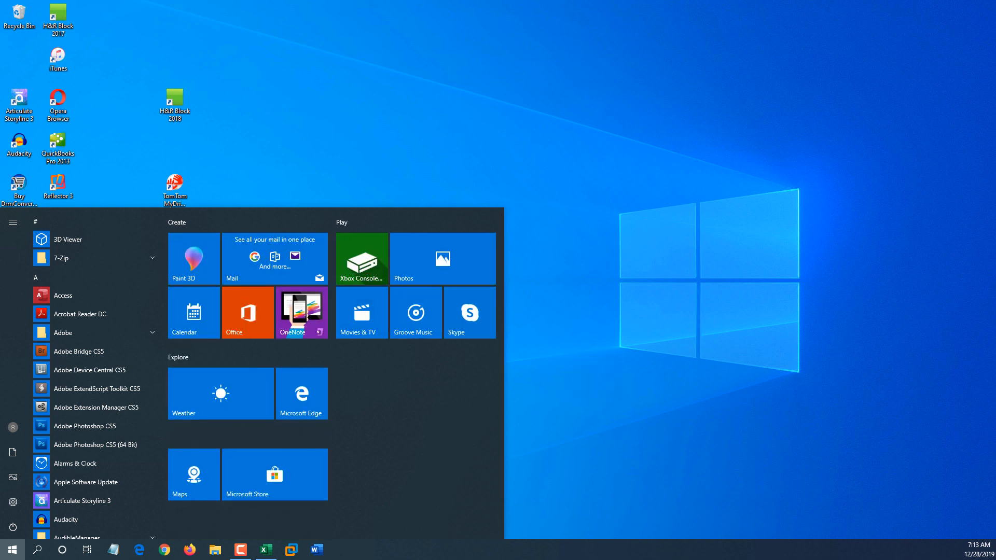
left_click(8, 548)
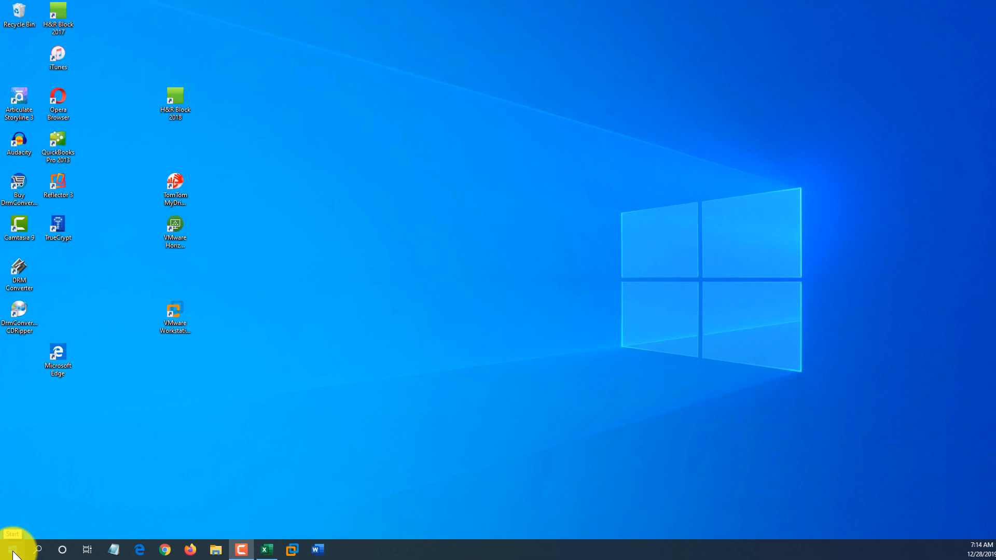
- Open the Notepad result's file location in Windows Accessories and bring up the shortcut's Properties
type("no")
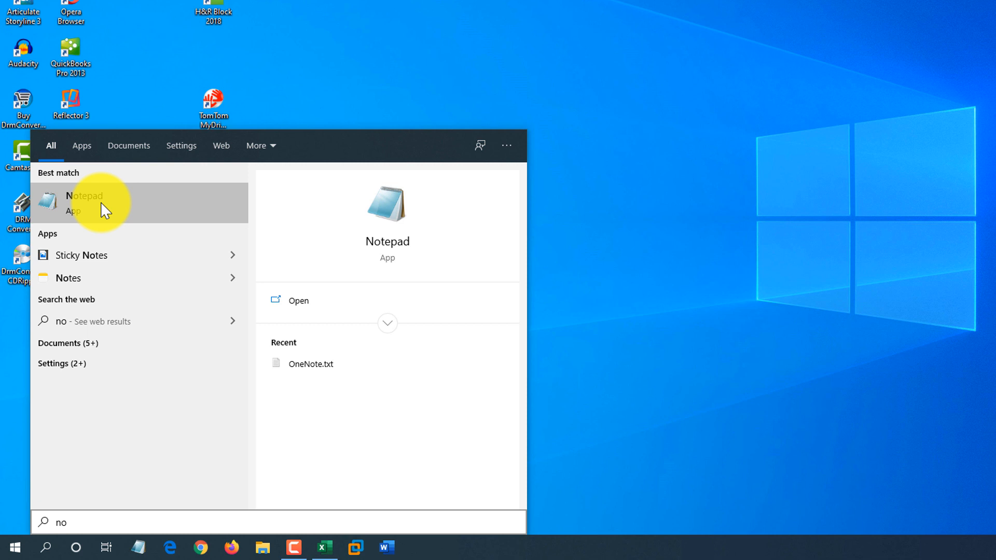
right_click(101, 209)
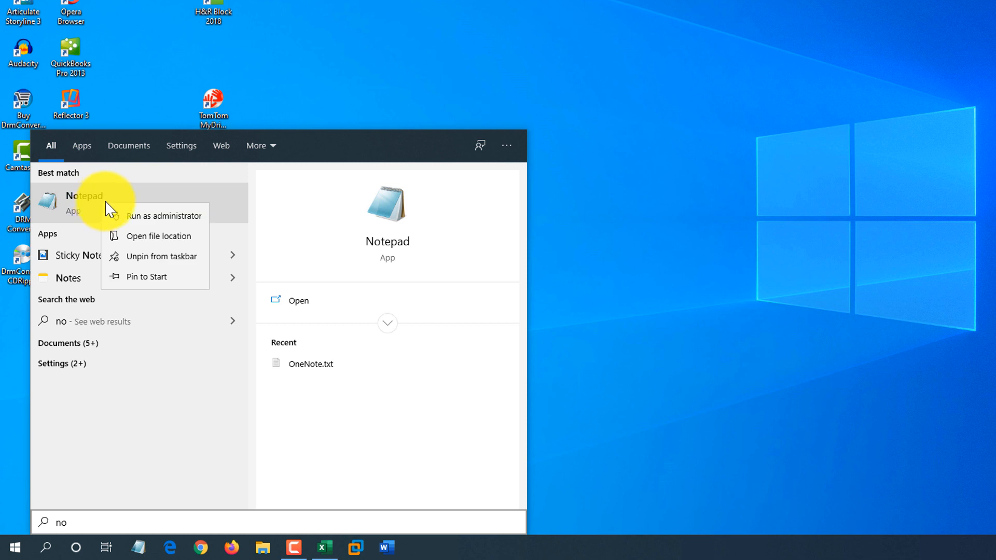
mouse_move(185, 245)
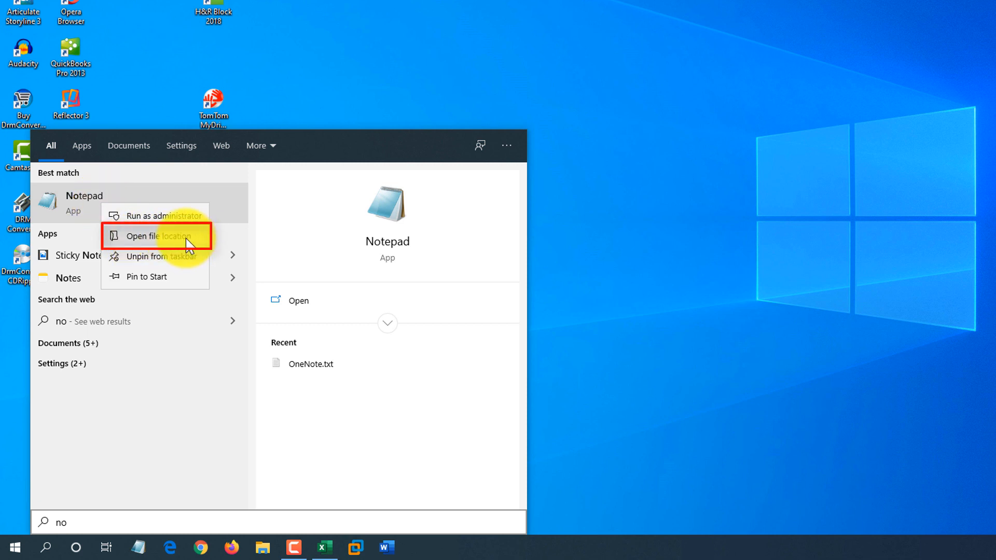
left_click(151, 237)
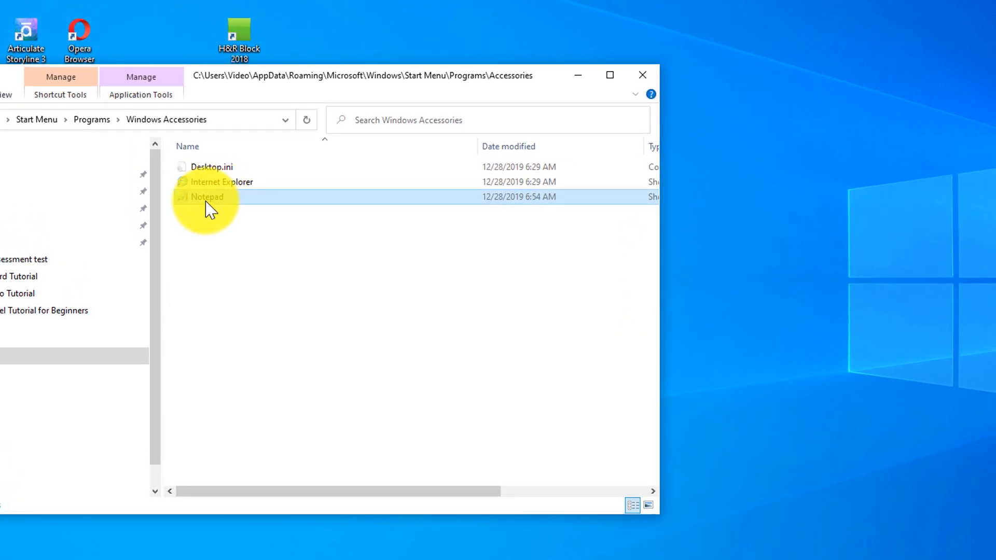
mouse_move(214, 205)
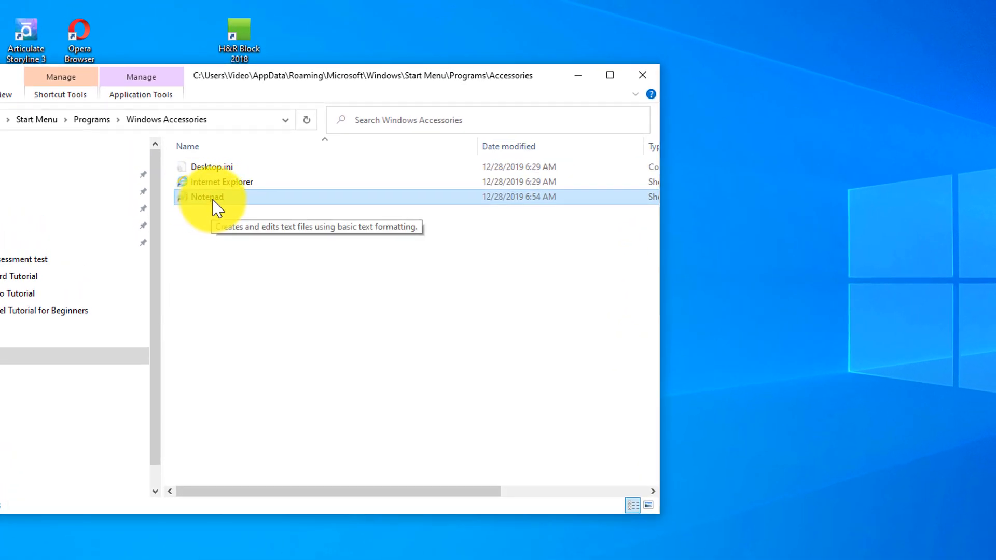
mouse_move(191, 205)
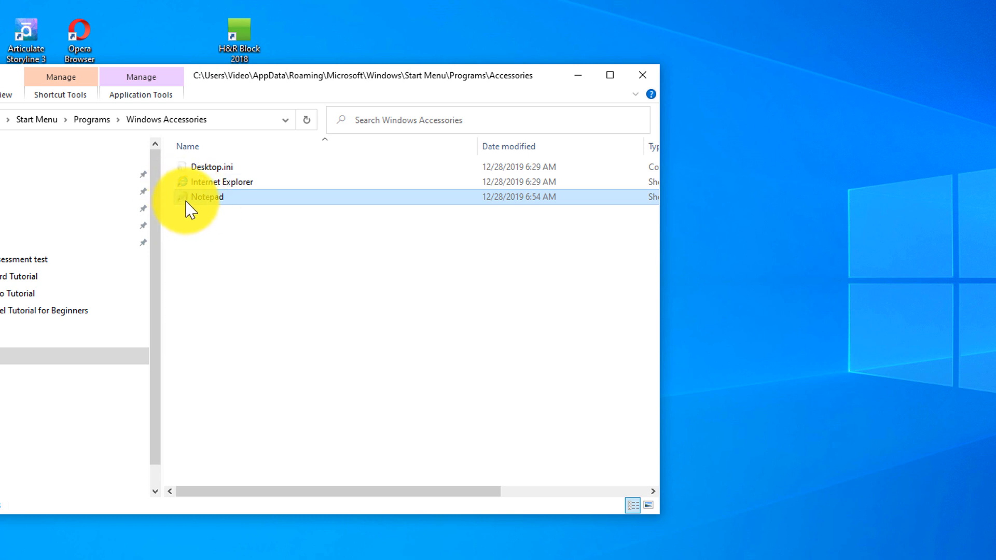
mouse_move(184, 203)
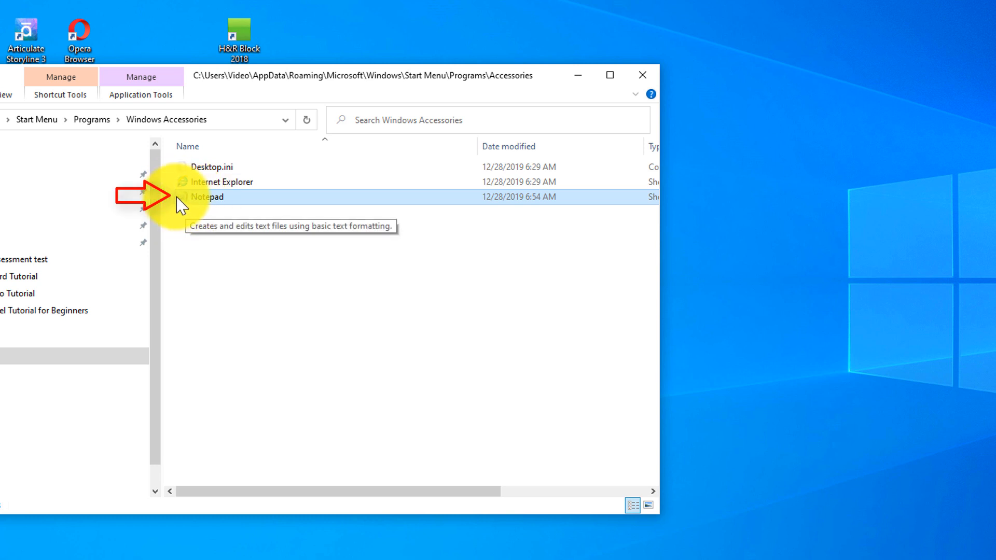
right_click(206, 197)
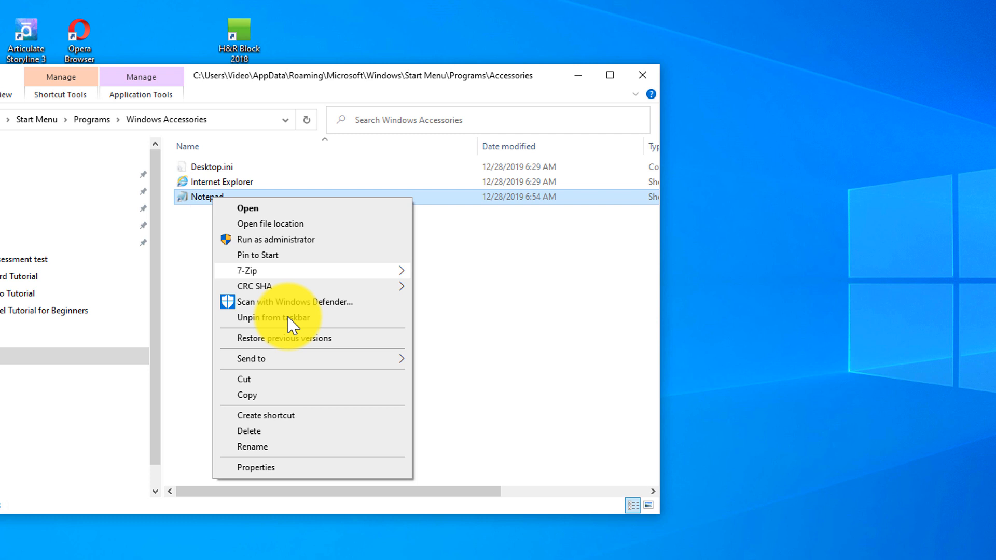
left_click(255, 467)
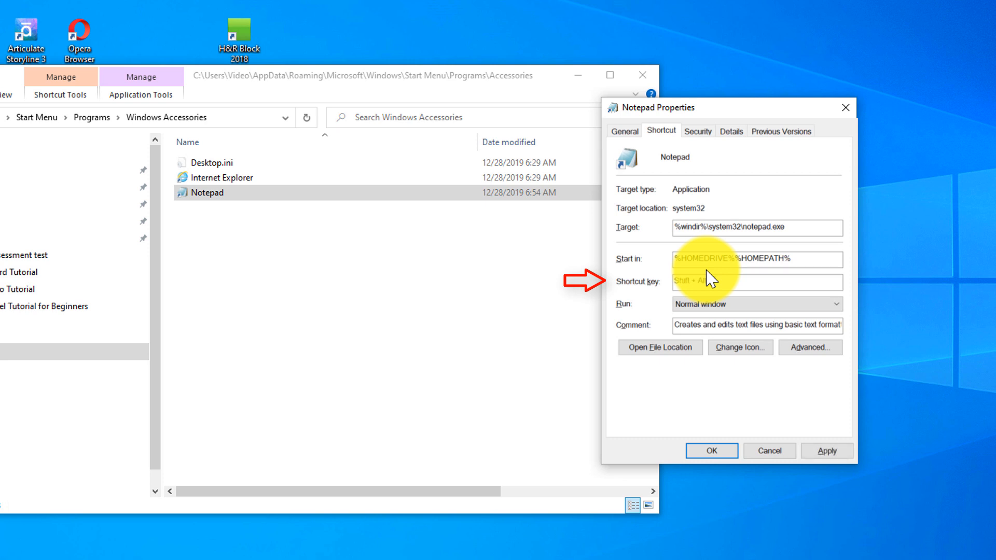
- Assign Alt+Shift+N as Notepad's shortcut key, save it and close the Explorer window
key("Alt+Shift+N")
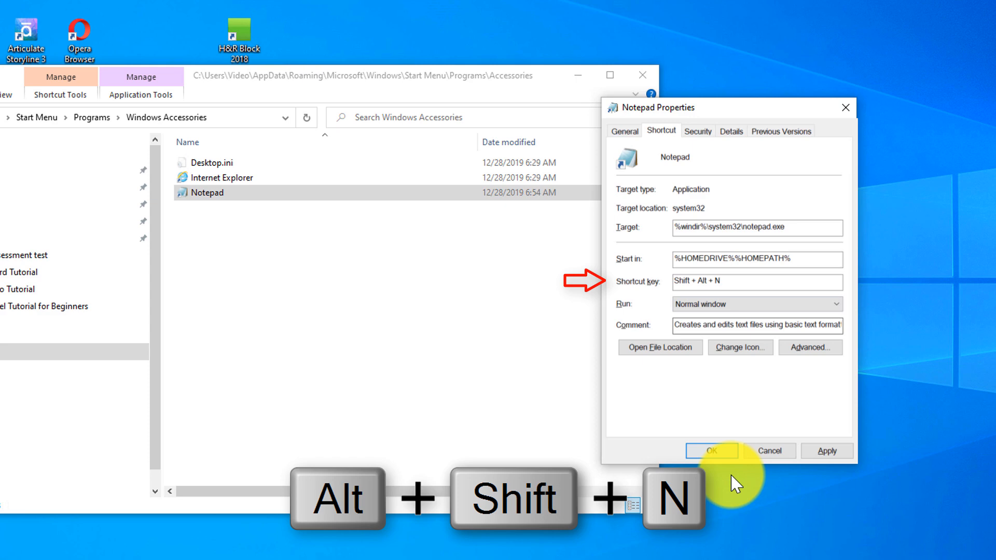
left_click(710, 450)
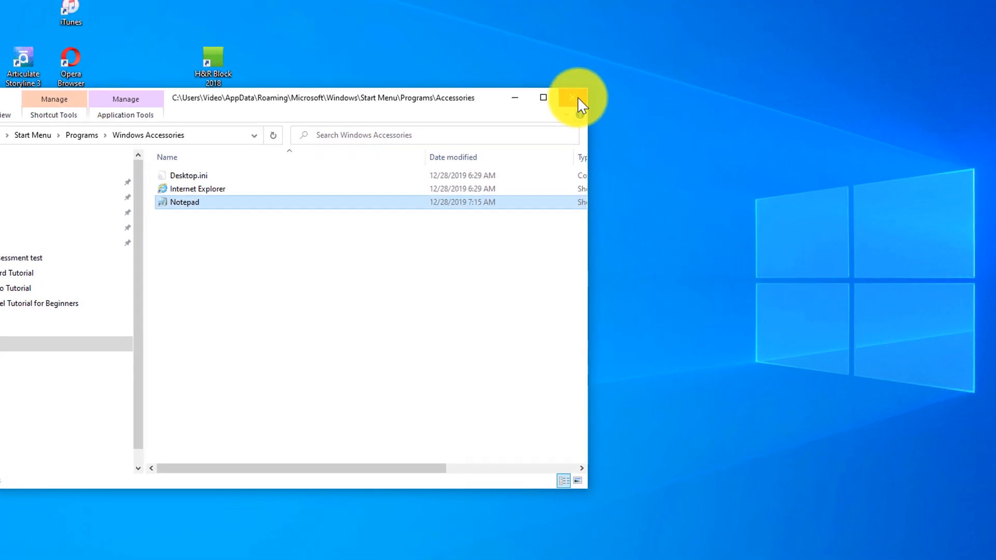
left_click(571, 97)
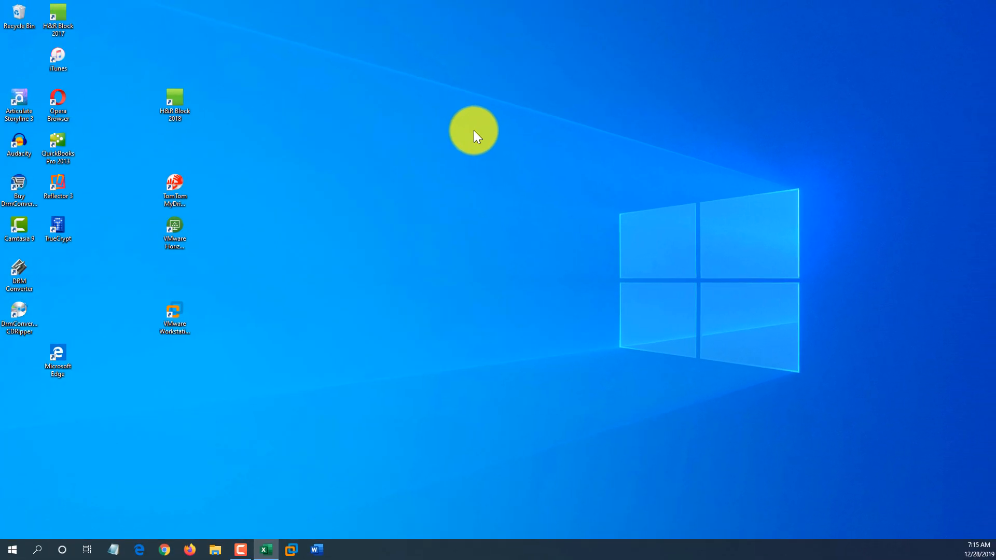
key("Alt+Shift+N")
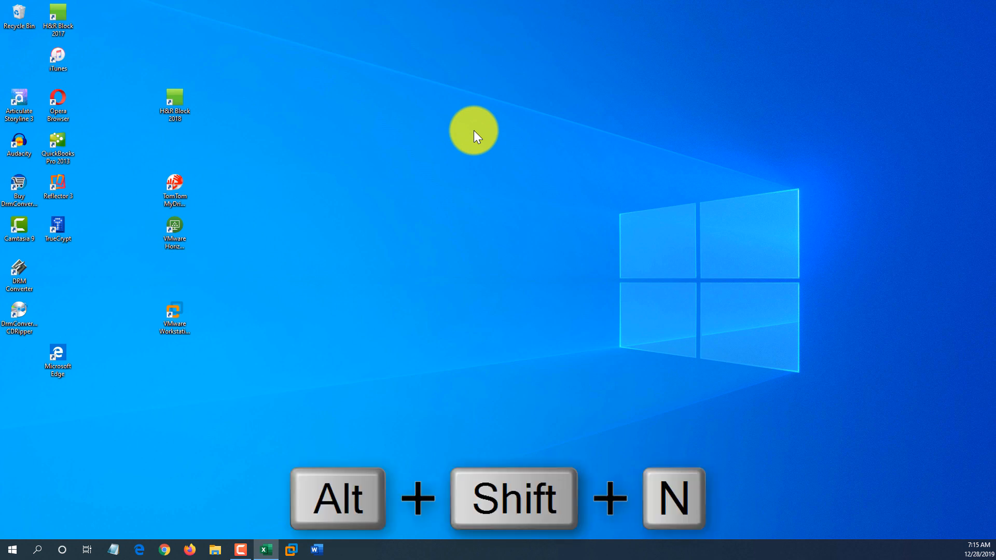
key("Alt+Shift+N")
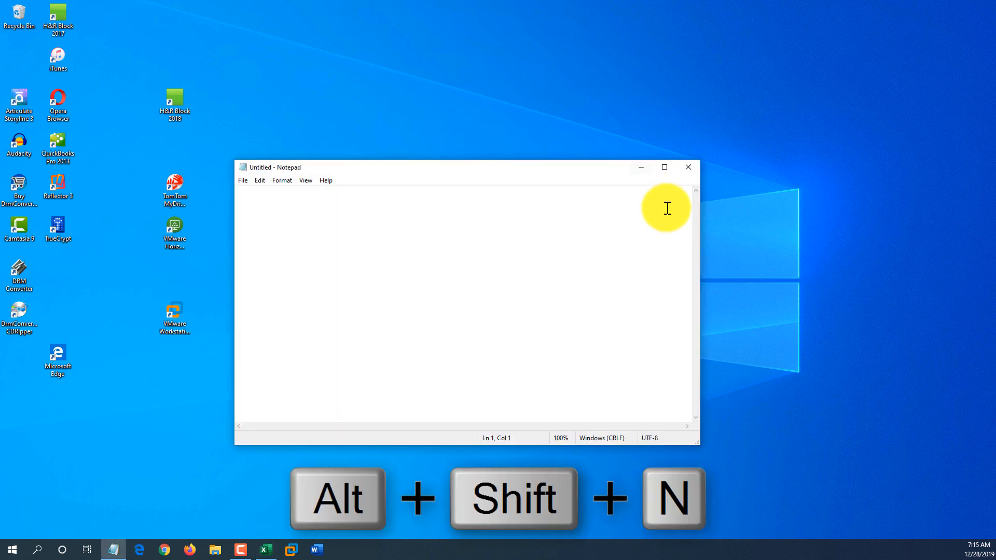
left_click(689, 167)
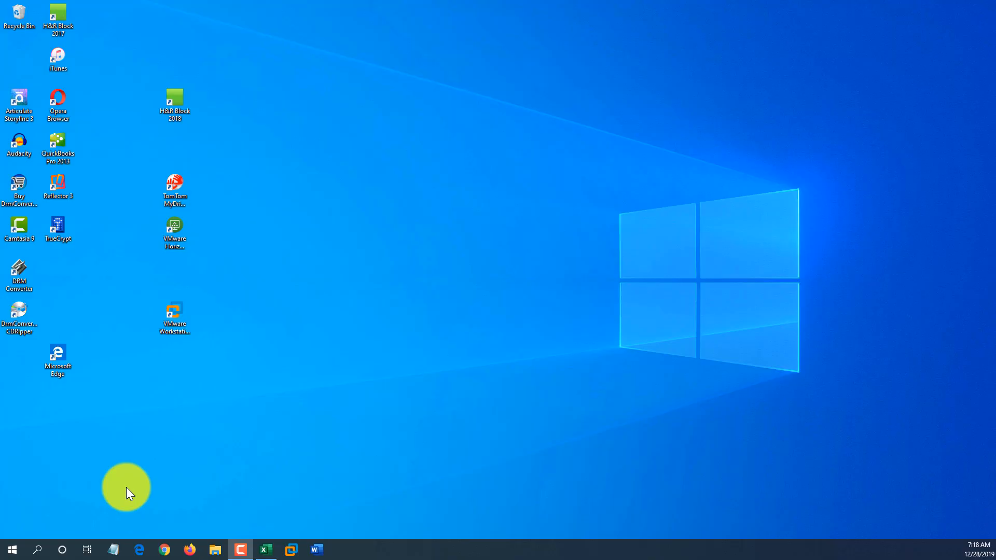
- Toggle the Start menu's side shortcut labels and open the Documents folder from the left pane
left_click(14, 546)
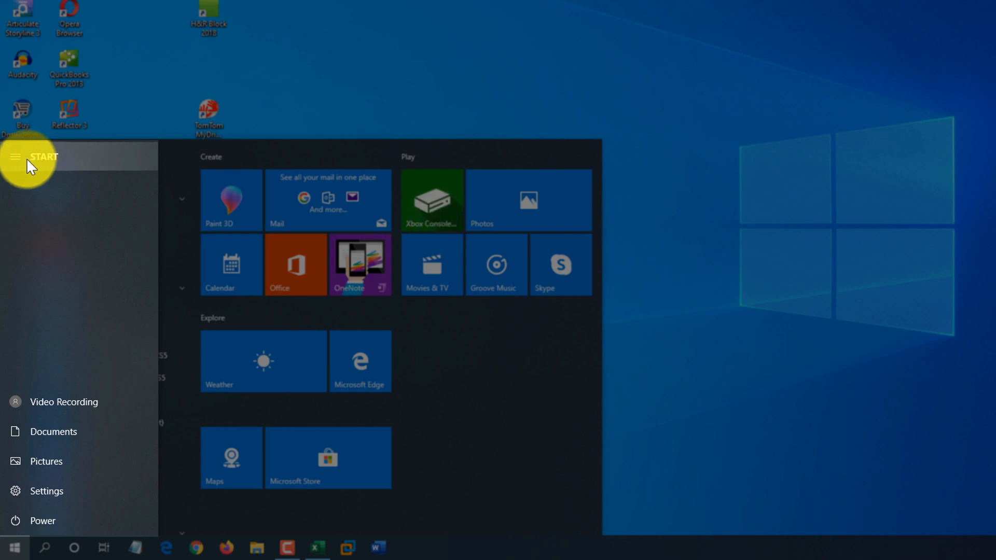
left_click(18, 156)
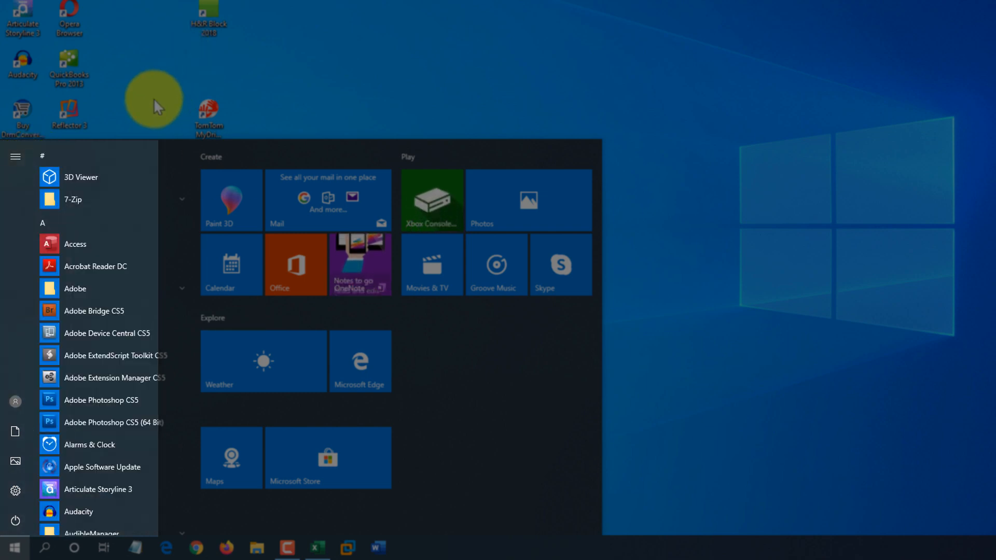
left_click(16, 157)
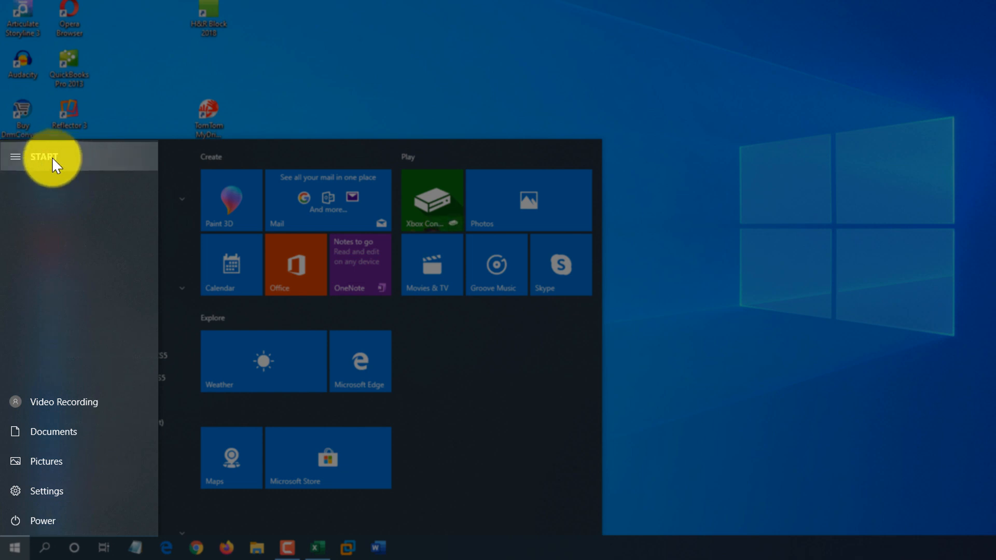
mouse_move(54, 410)
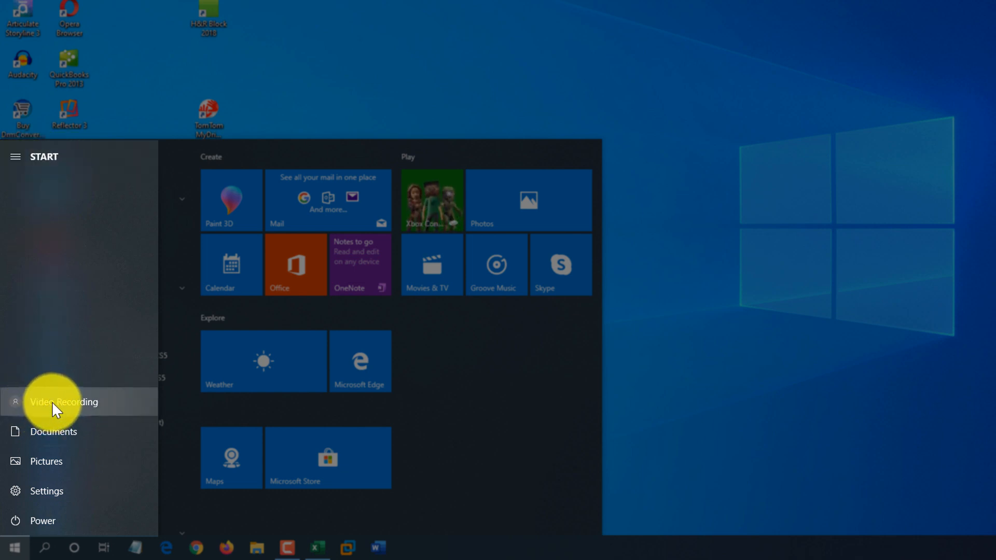
mouse_move(58, 451)
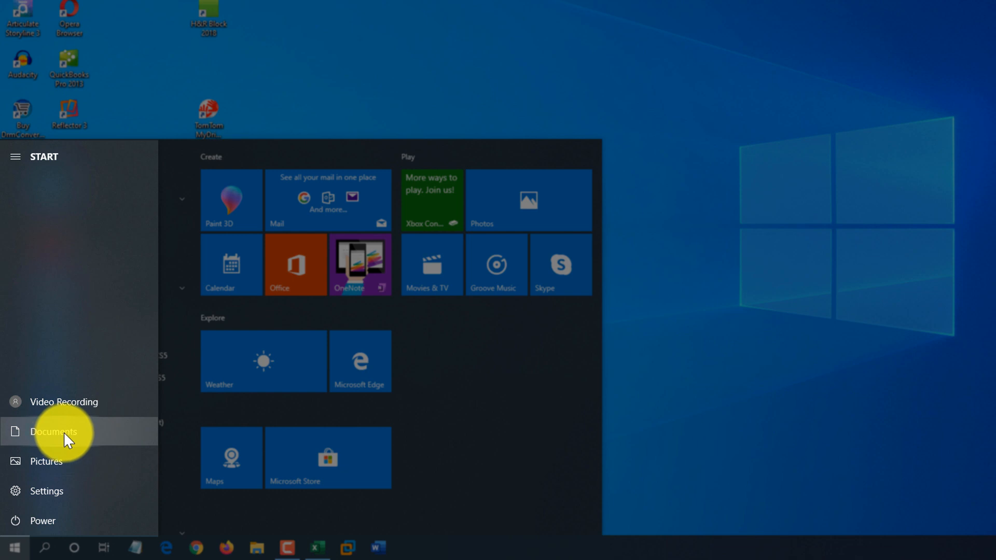
mouse_move(50, 464)
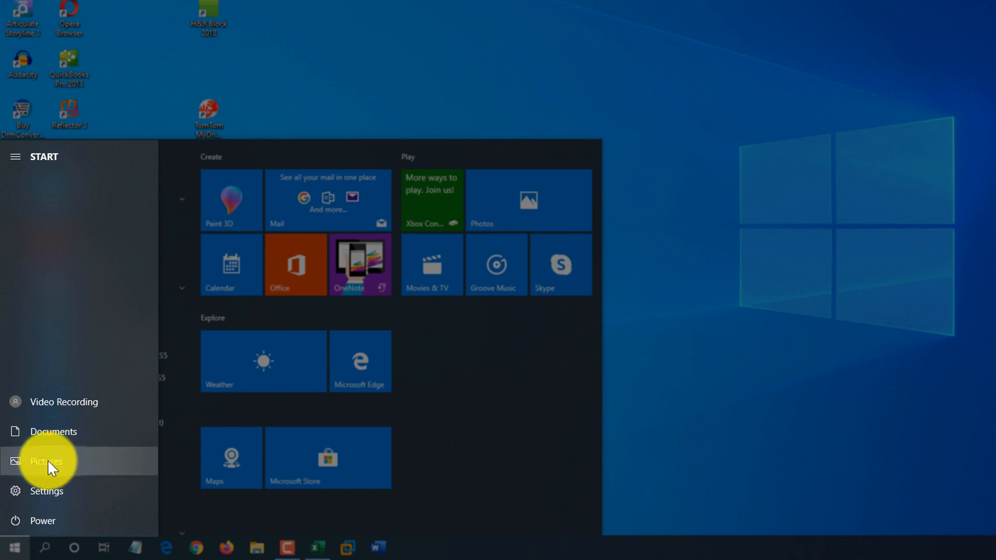
mouse_move(44, 535)
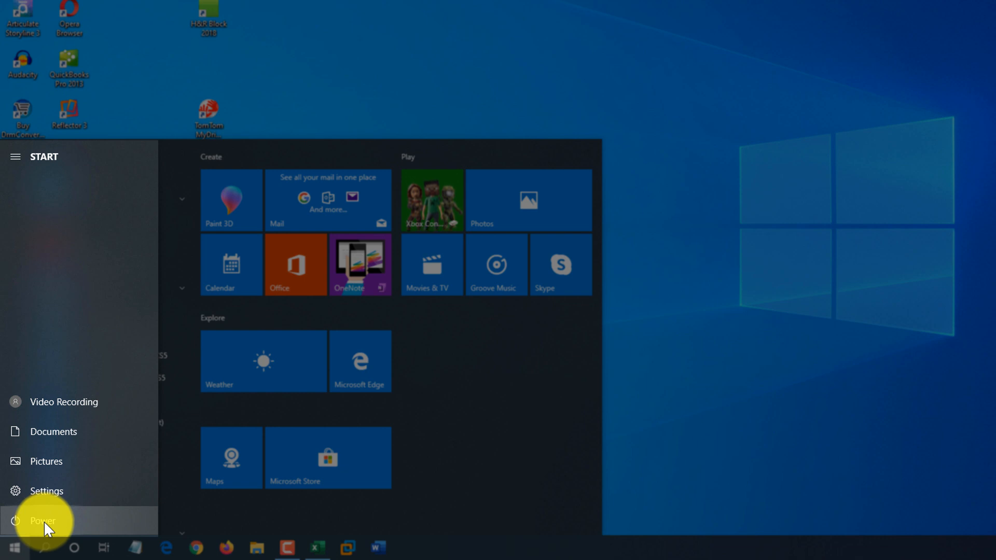
left_click(14, 155)
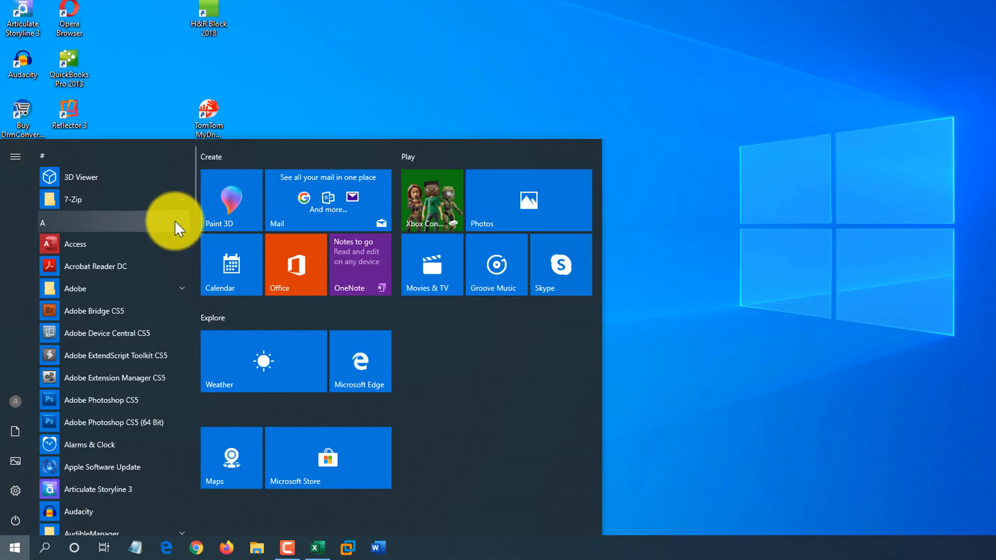
mouse_move(15, 496)
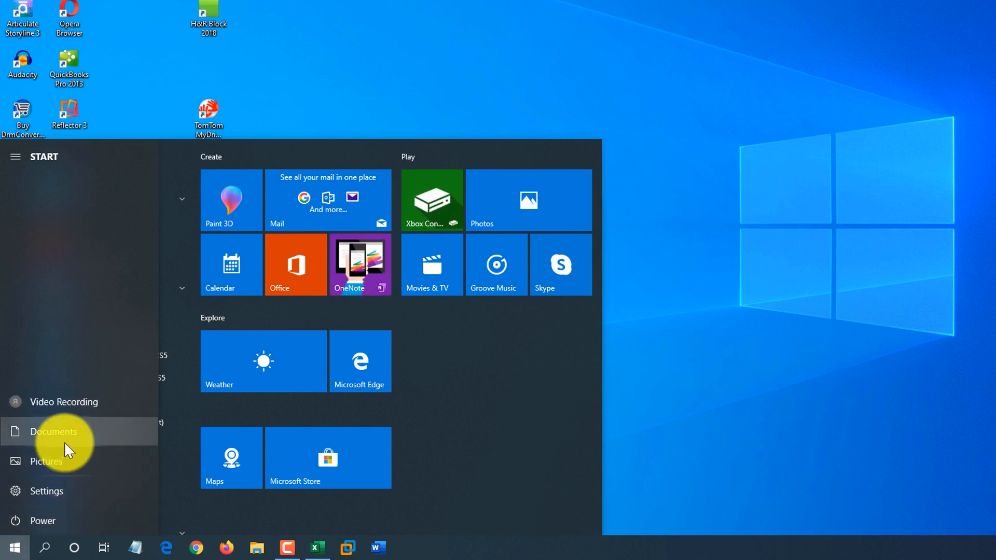
left_click(54, 432)
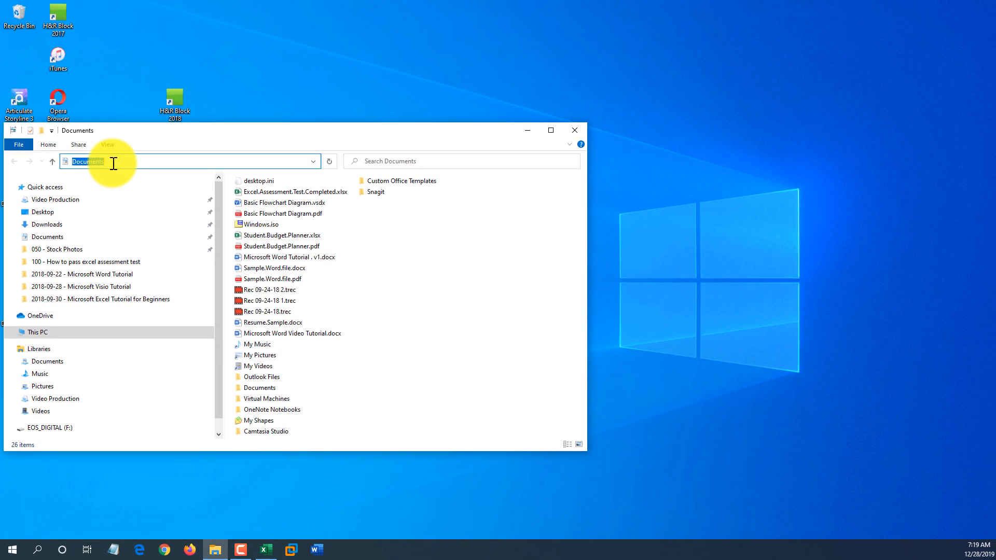
- Reopen the Start menu over the Documents window
left_click(13, 549)
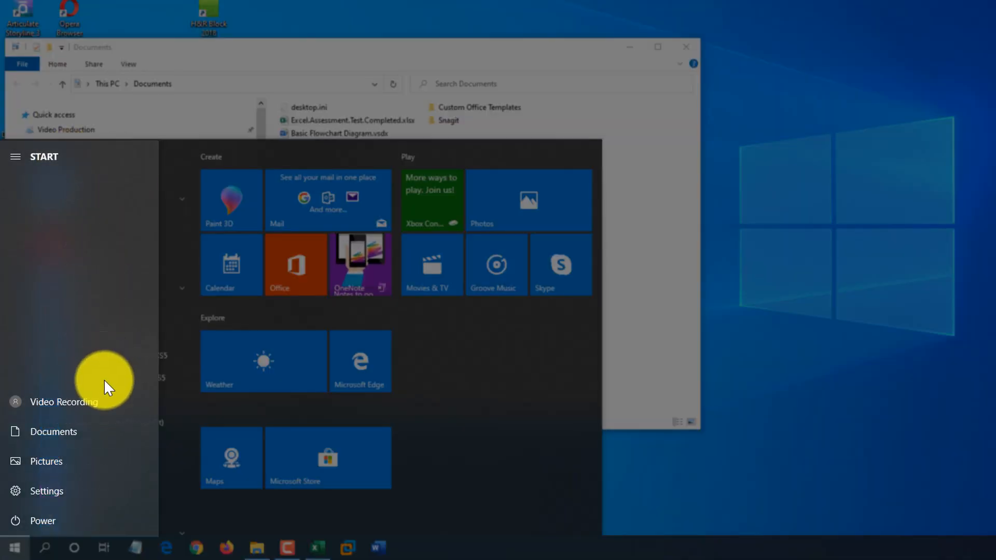
mouse_move(65, 450)
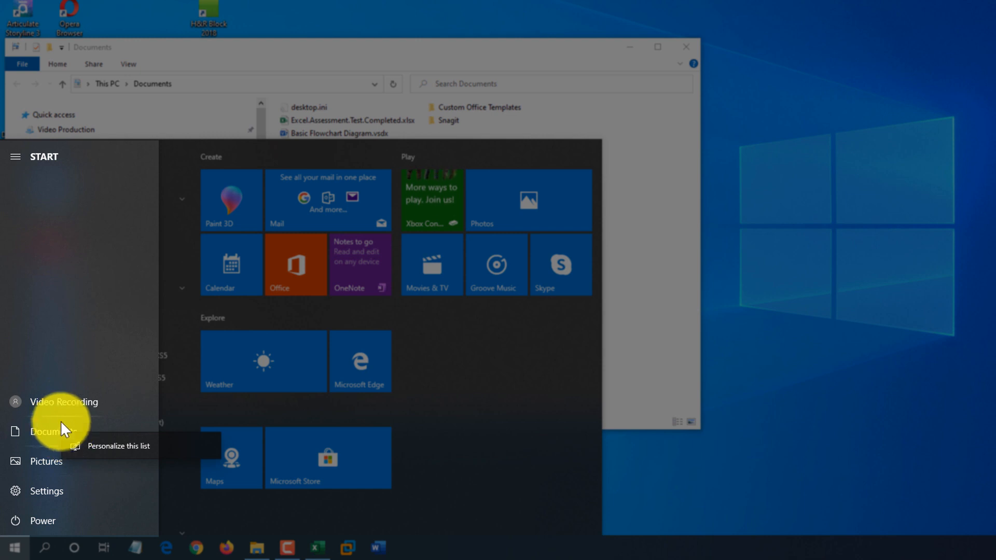
mouse_move(191, 467)
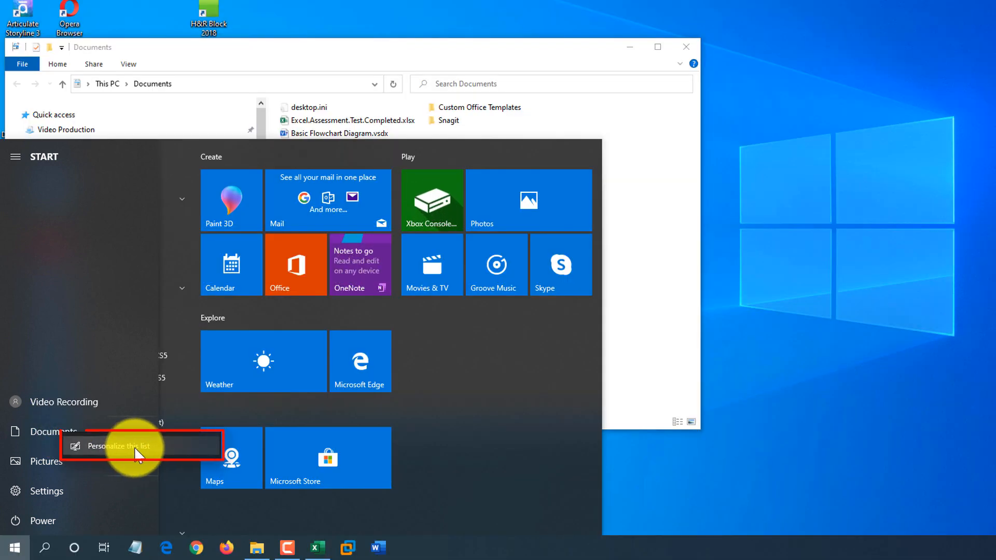
- Turn on File Explorer, Downloads and Network for Start, turn off Pictures, and close Settings
left_click(122, 446)
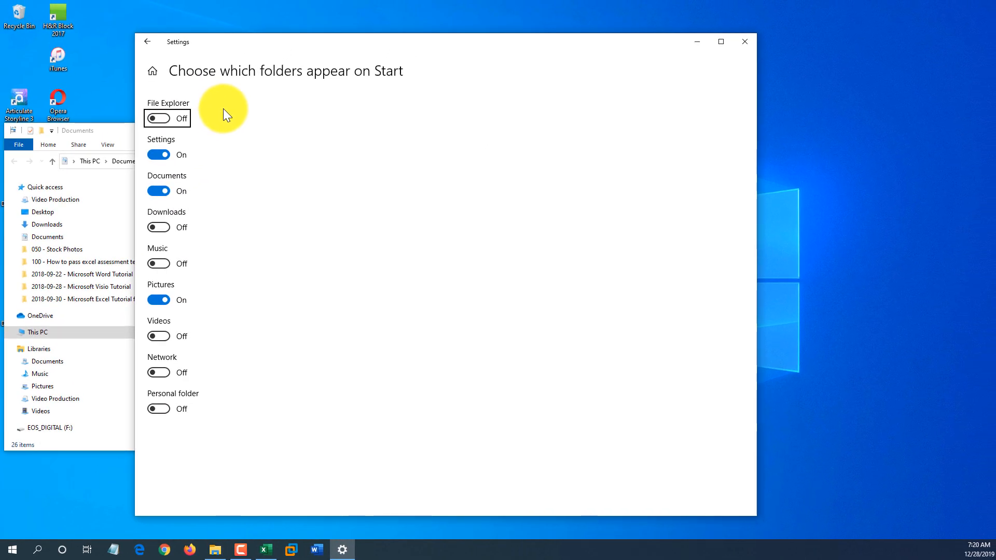
left_click(158, 118)
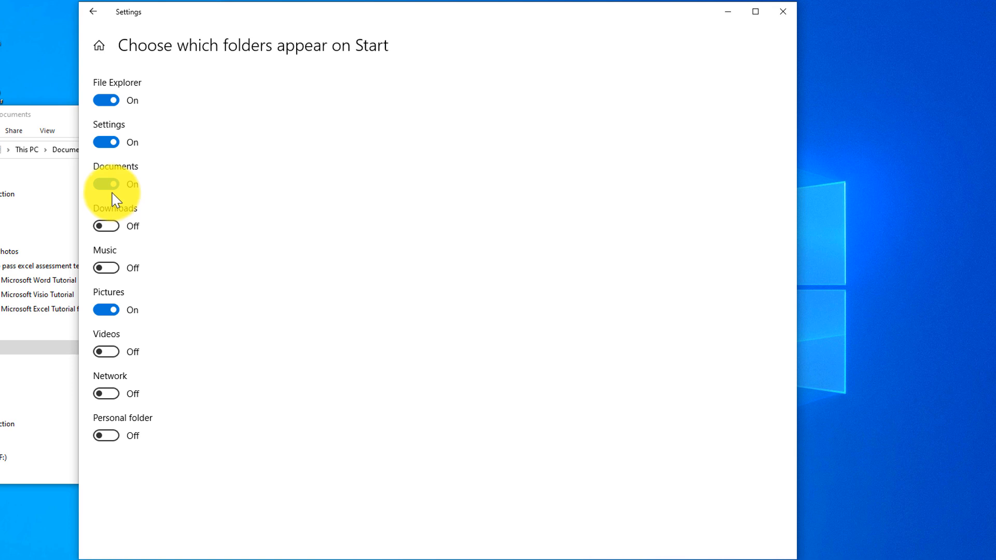
left_click(105, 226)
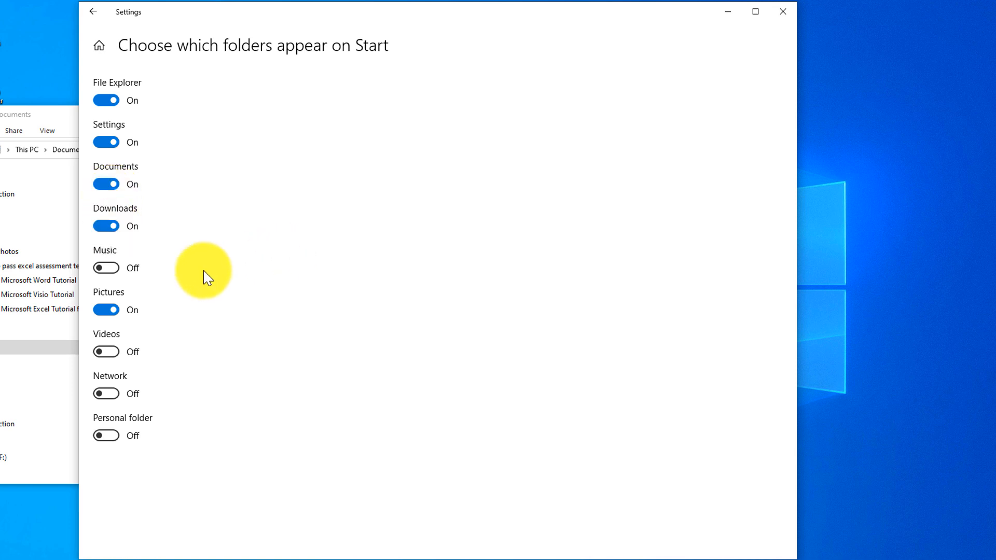
mouse_move(106, 268)
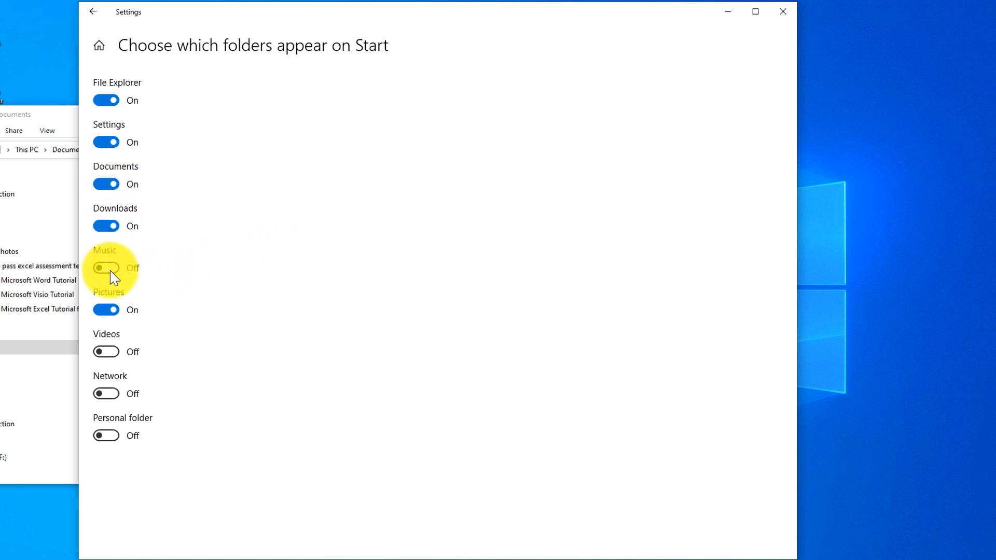
left_click(105, 309)
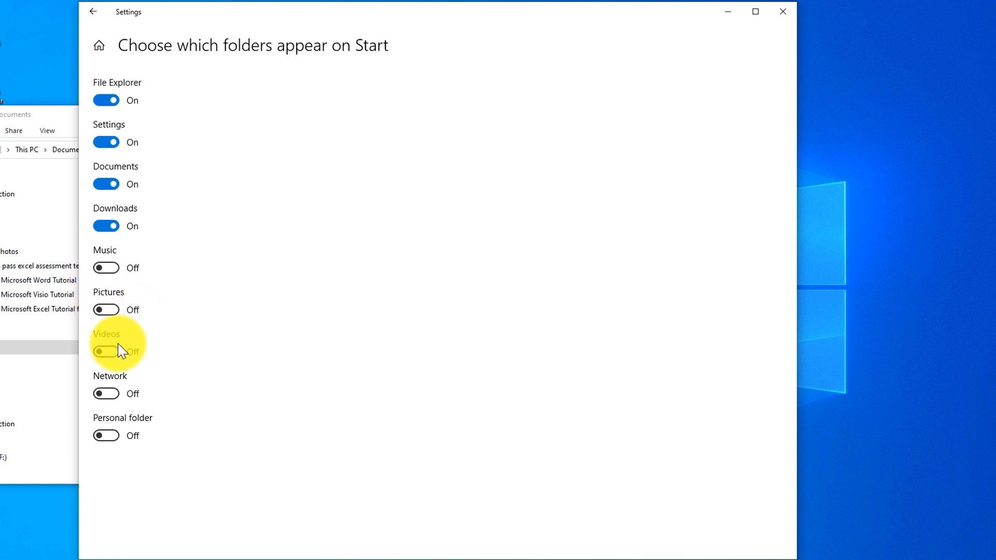
left_click(106, 394)
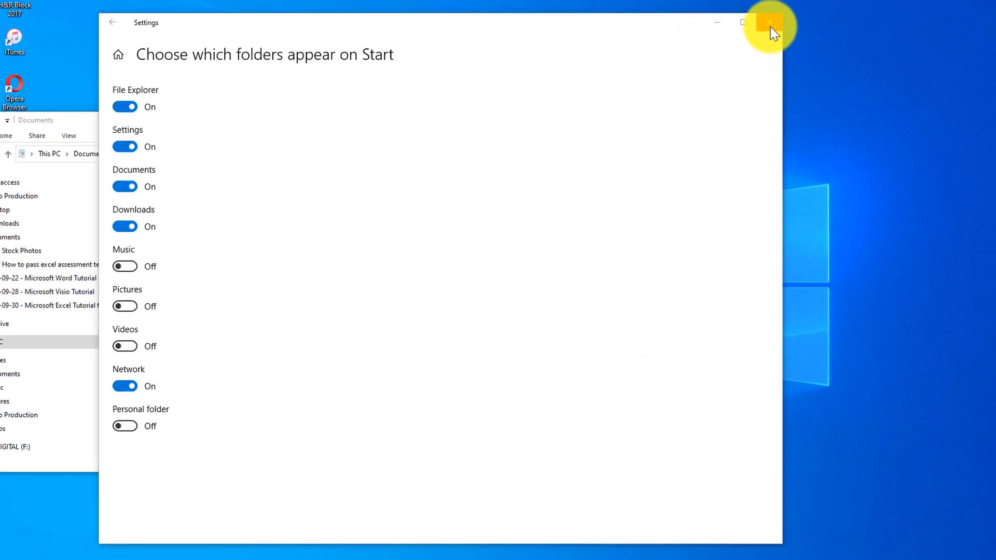
left_click(765, 23)
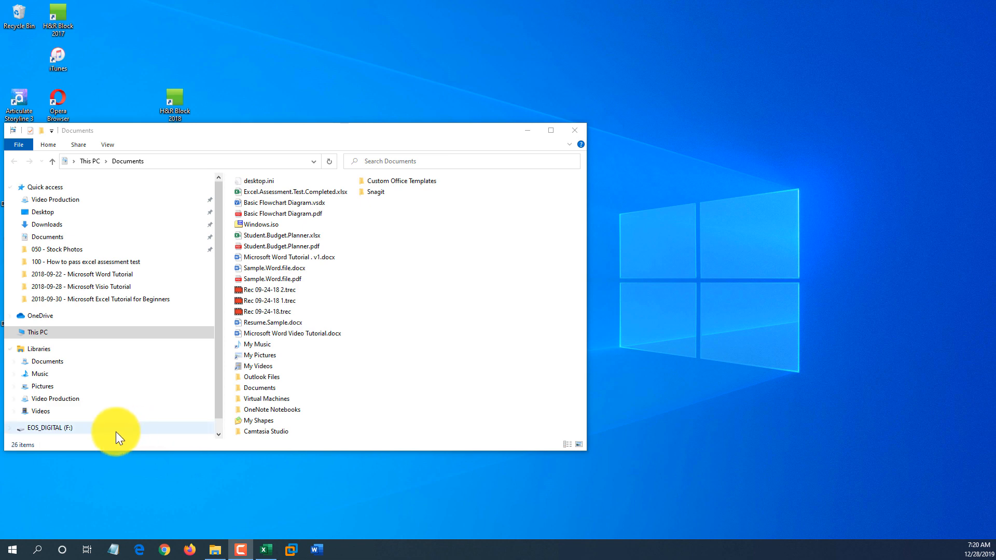
mouse_move(13, 548)
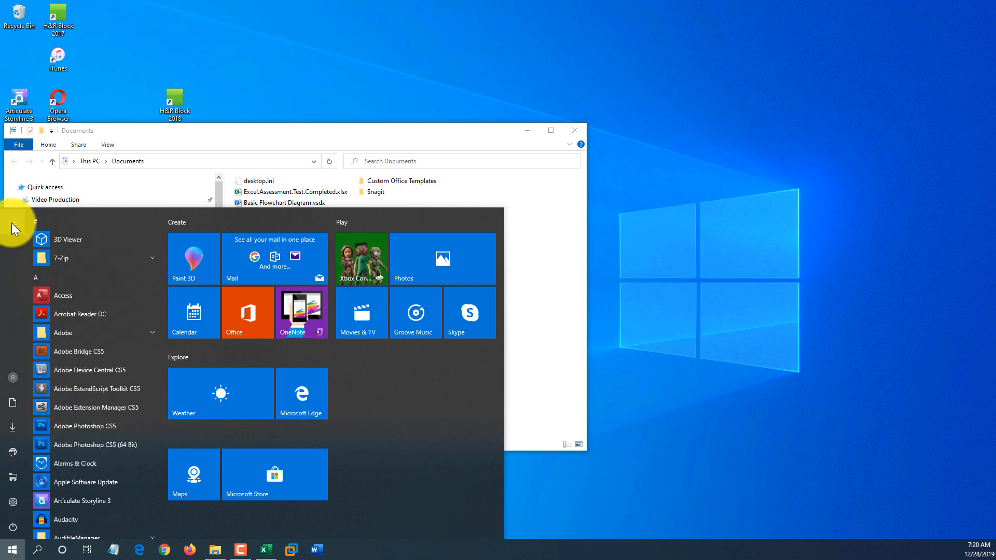
- Expand the Start folder labels and launch File Explorer from them
left_click(13, 227)
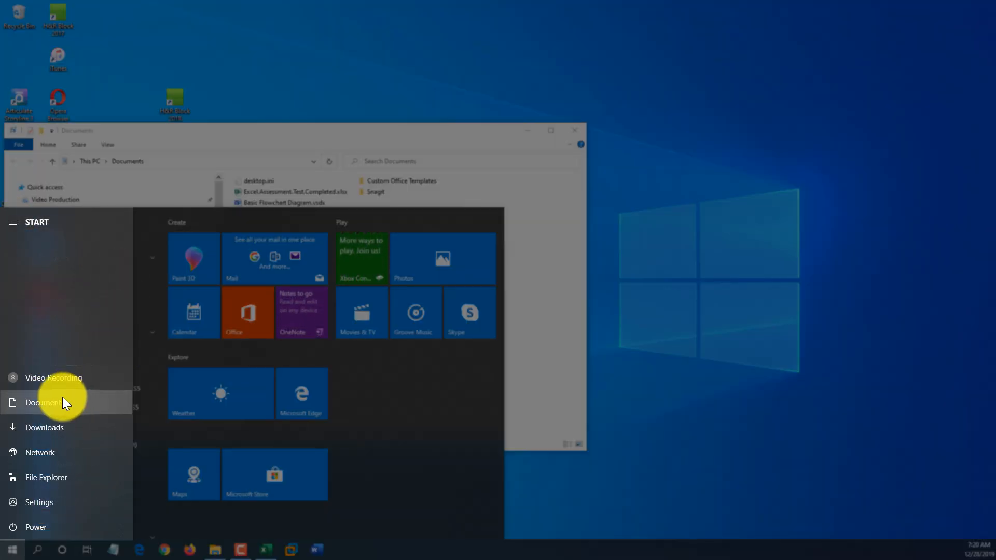
mouse_move(50, 480)
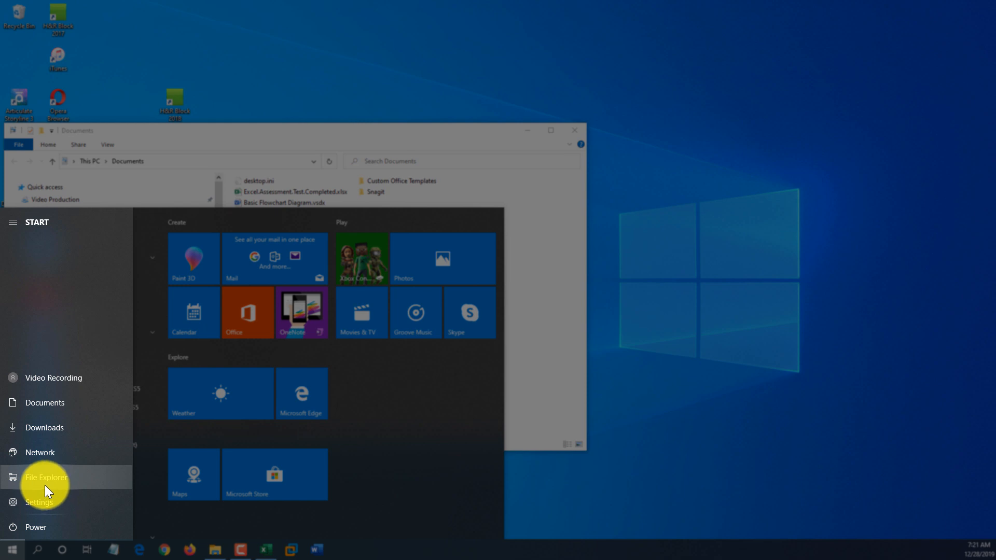
left_click(46, 477)
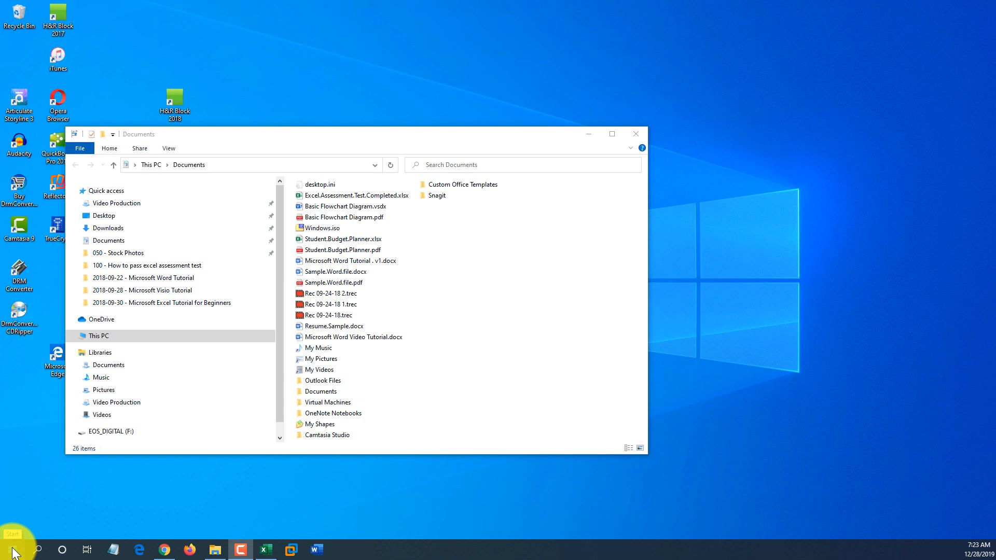
- Bring up the Win+X power user menu from the Start button and launch a system tool from it
right_click(10, 537)
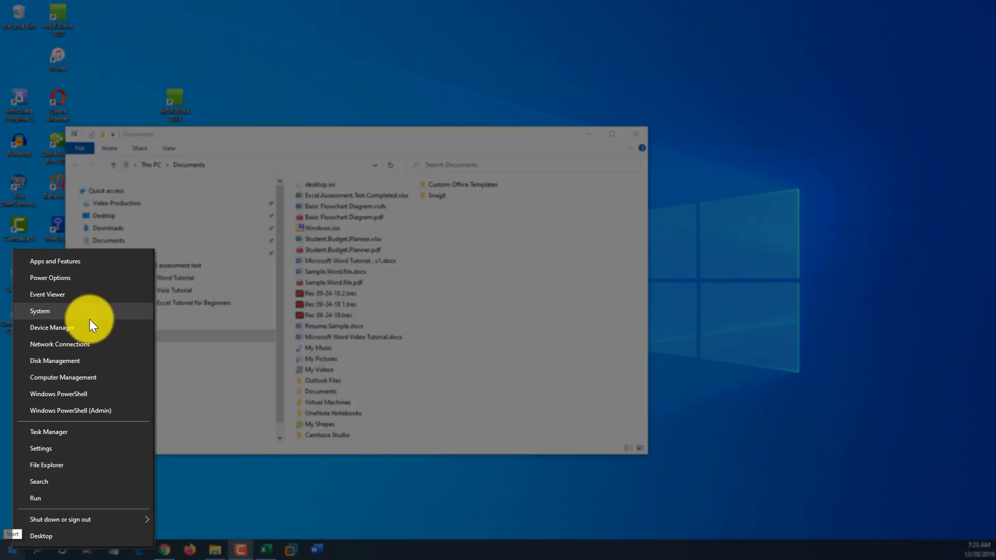
mouse_move(92, 470)
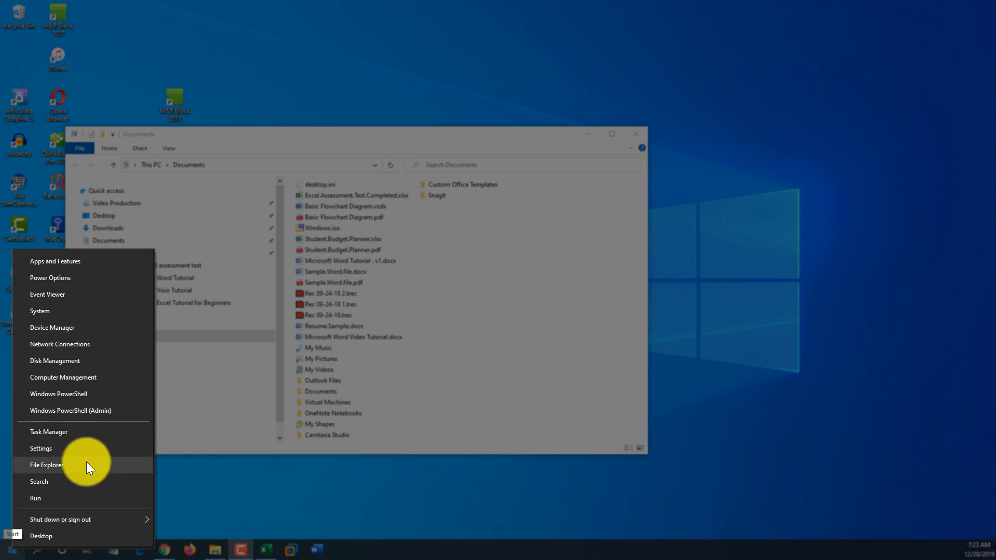
left_click(46, 464)
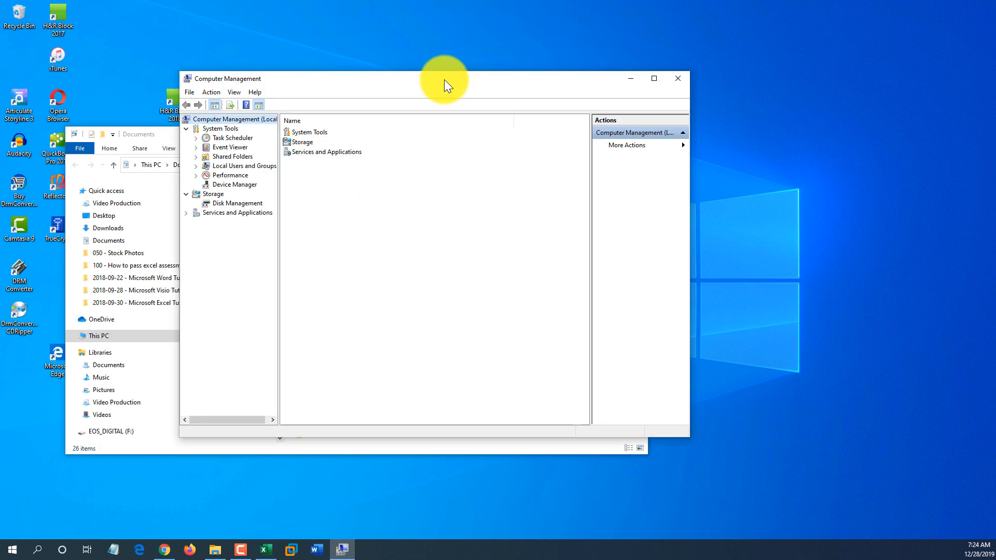
mouse_move(278, 253)
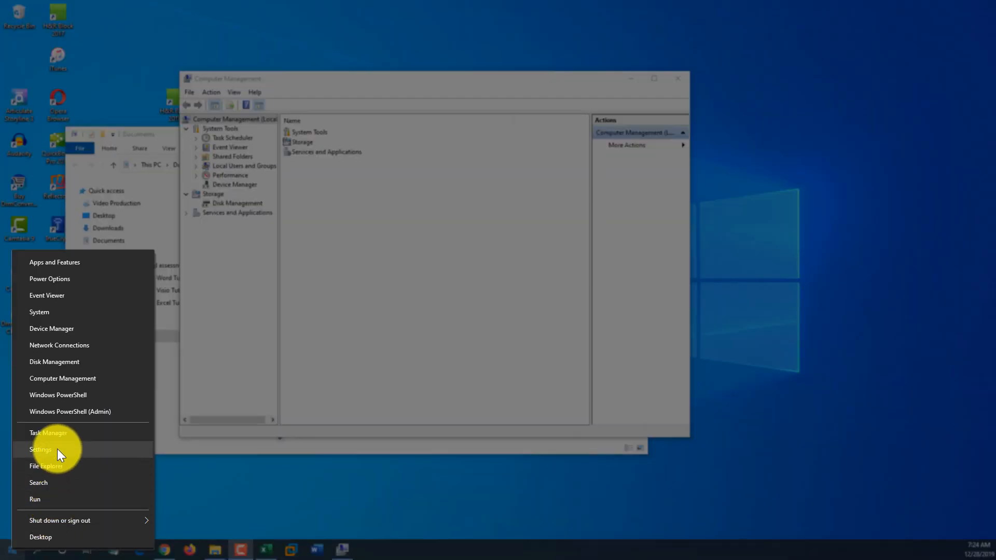
mouse_move(66, 403)
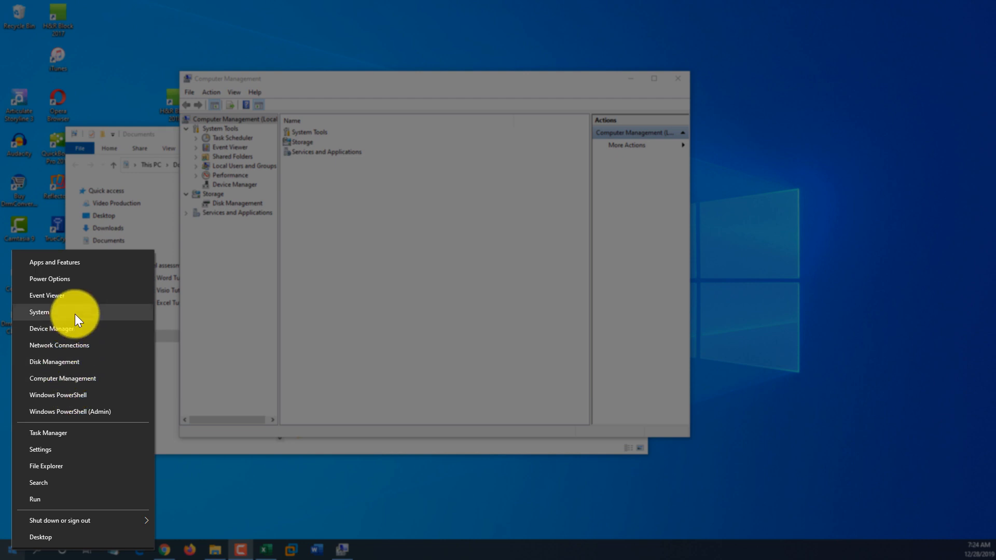
mouse_move(85, 307)
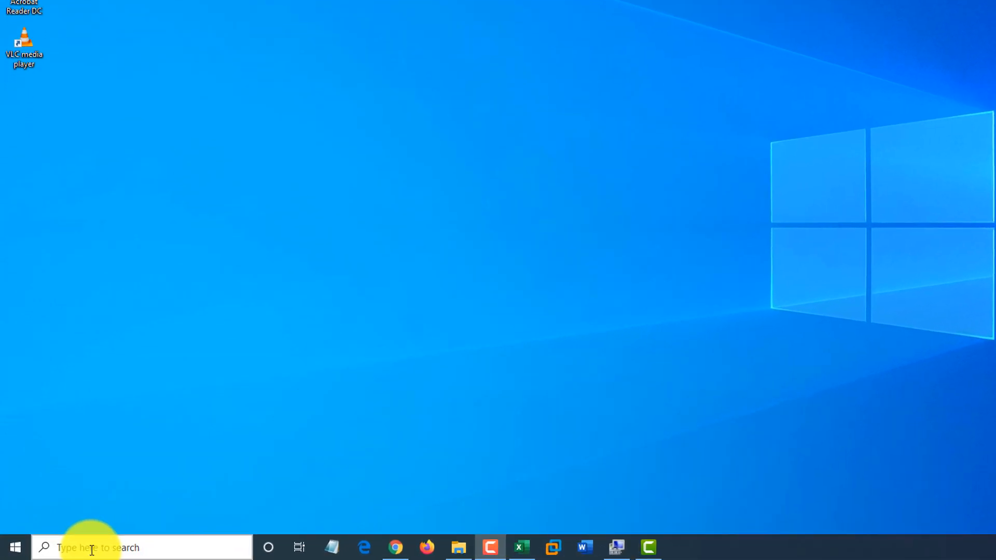
- Search 'cor' from Start and open the Cortana permissions settings page
left_click(92, 548)
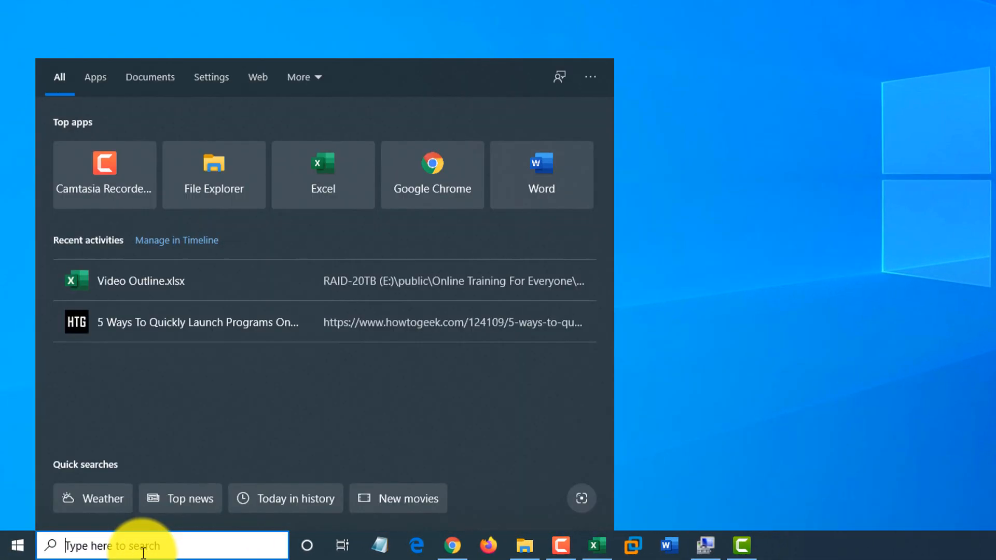
left_click(18, 543)
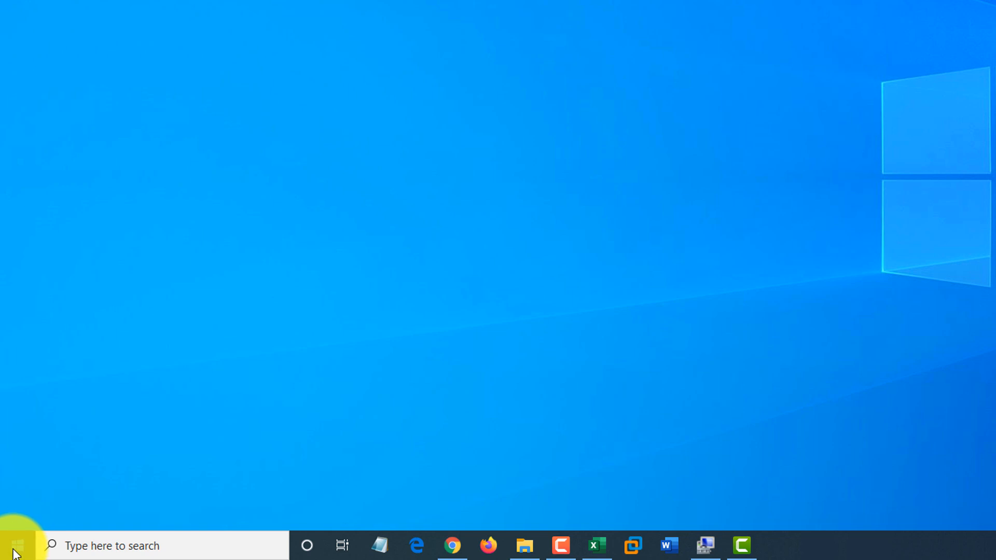
type("cor")
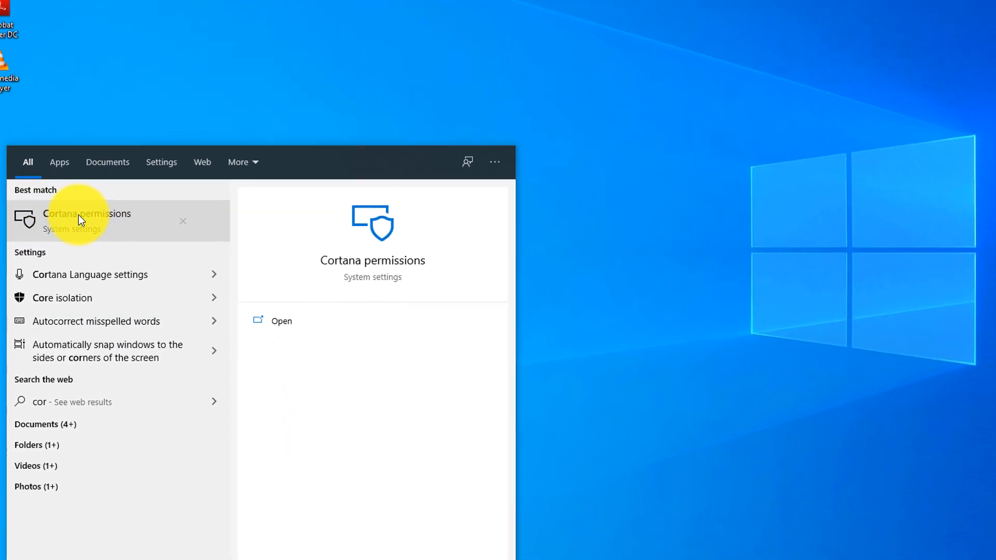
left_click(87, 221)
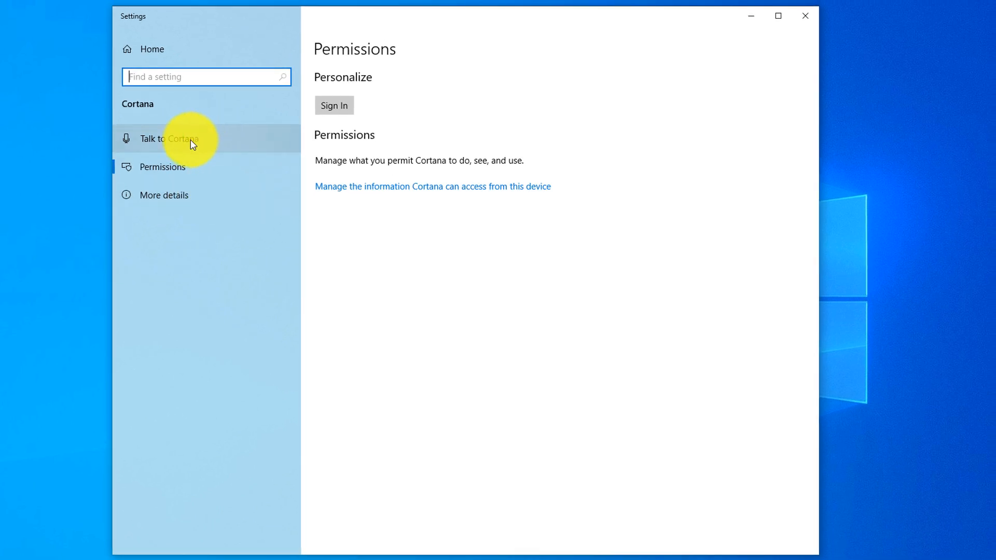
- In Talk to Cortana, switch on Hey Cortana and the Win+C shortcut, then close Settings
left_click(170, 139)
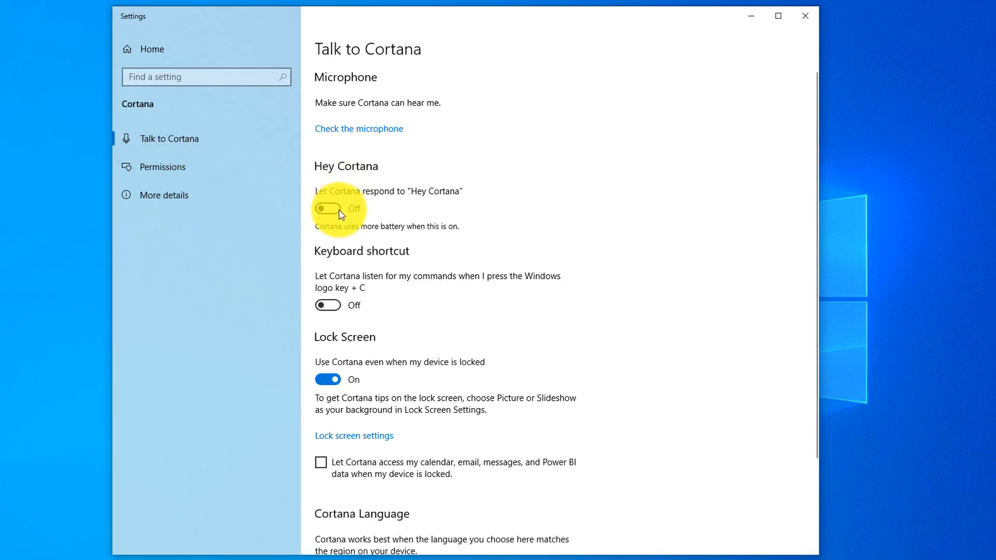
left_click(328, 209)
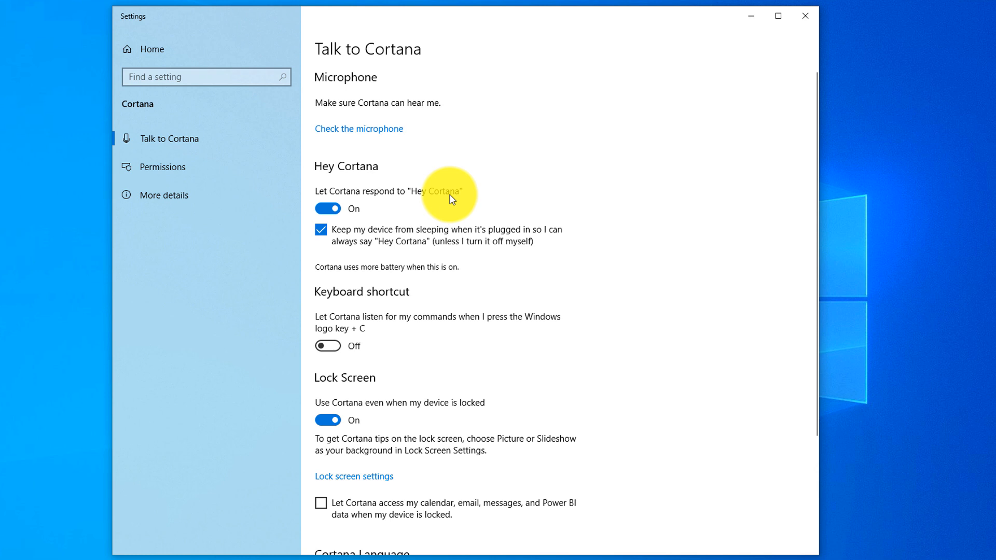
mouse_move(377, 338)
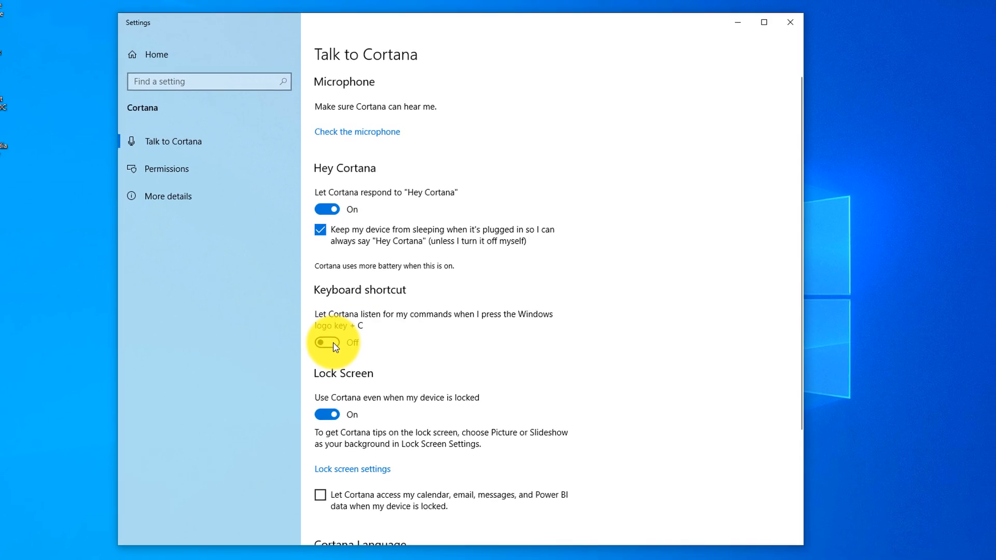
left_click(327, 342)
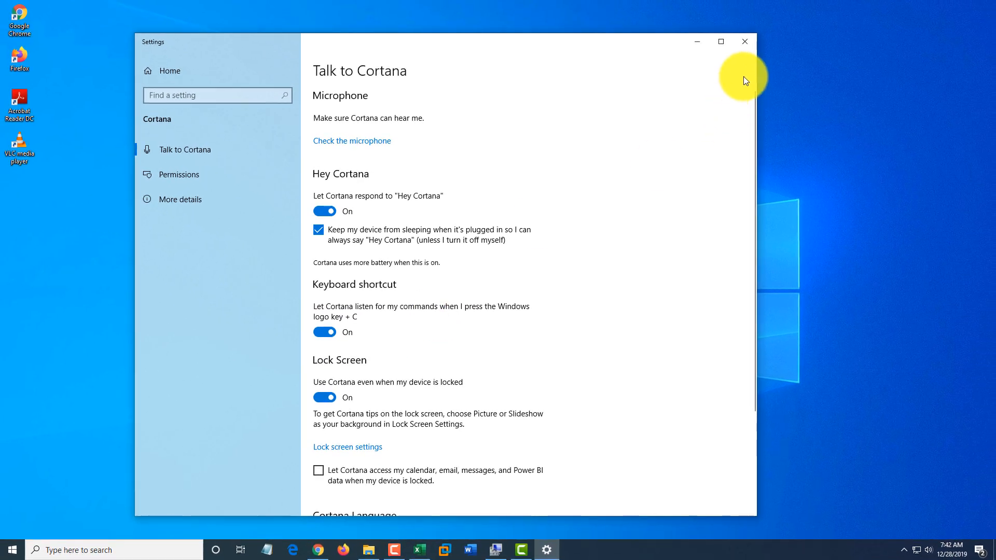
left_click(745, 42)
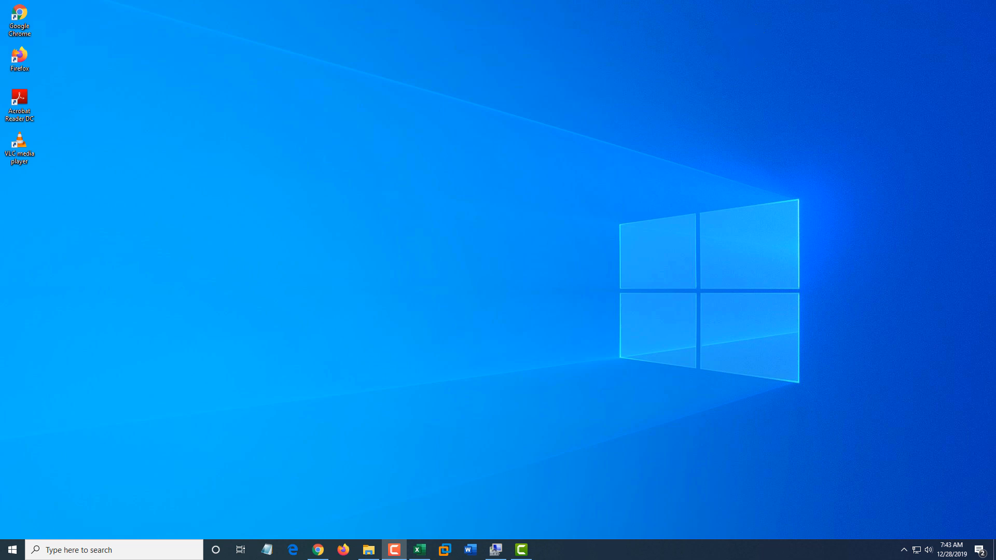
- Summon Cortana from the taskbar to take the spoken 'launch Notepad' command
left_click(215, 550)
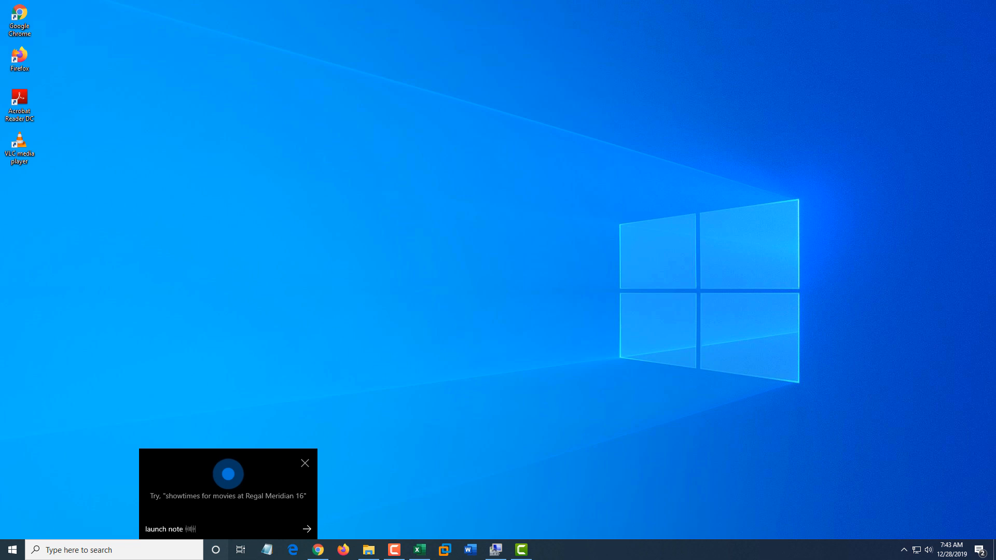